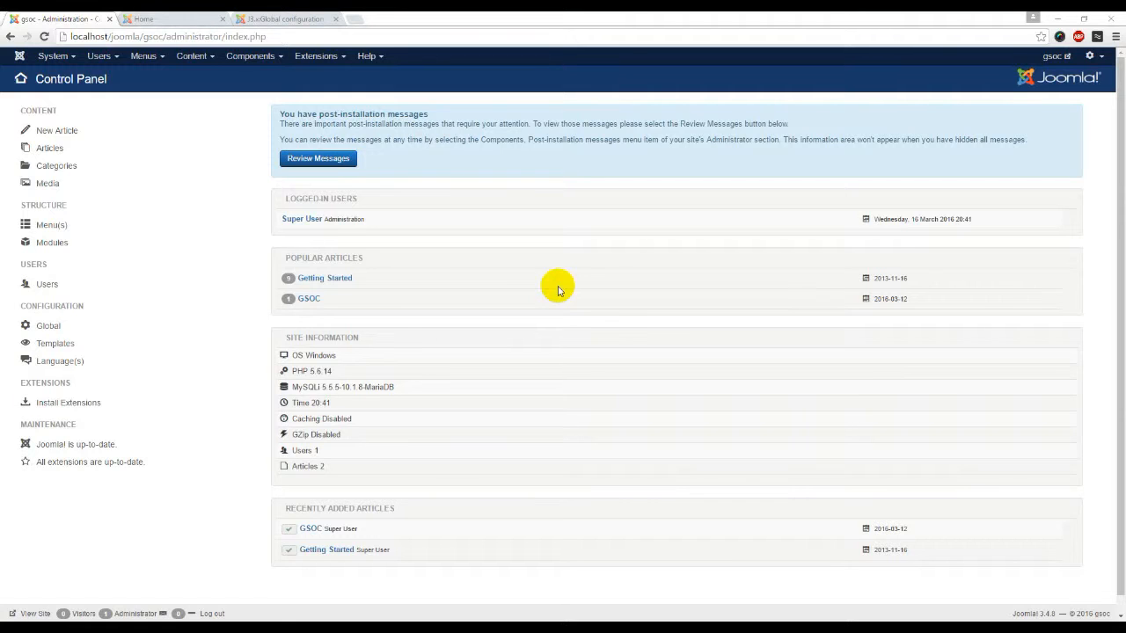
mouse_move(482, 189)
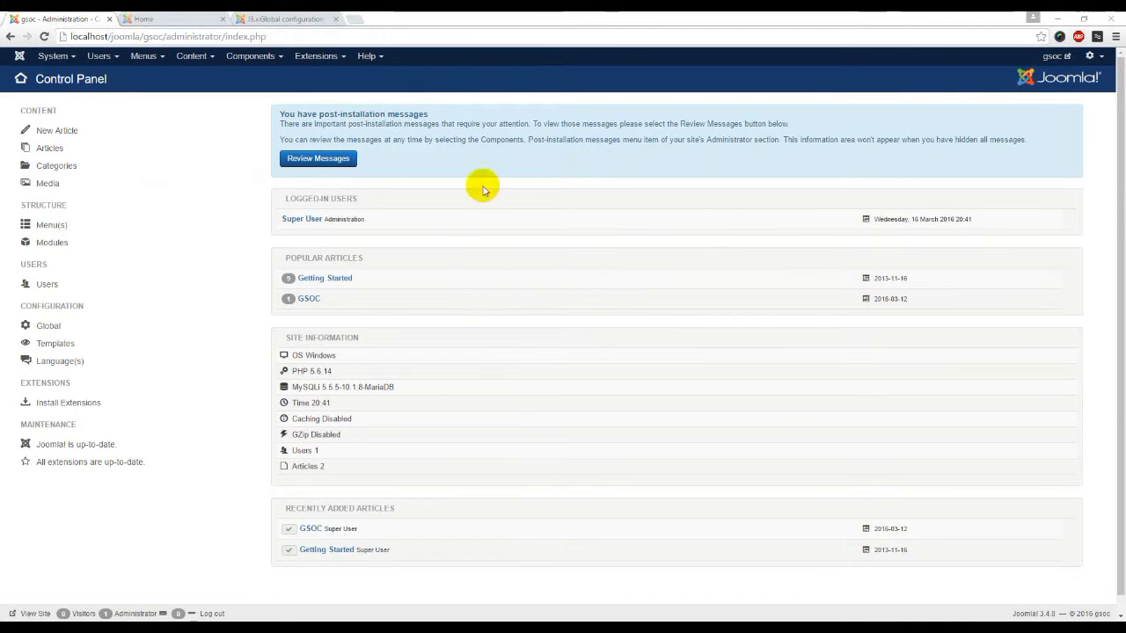
mouse_move(467, 217)
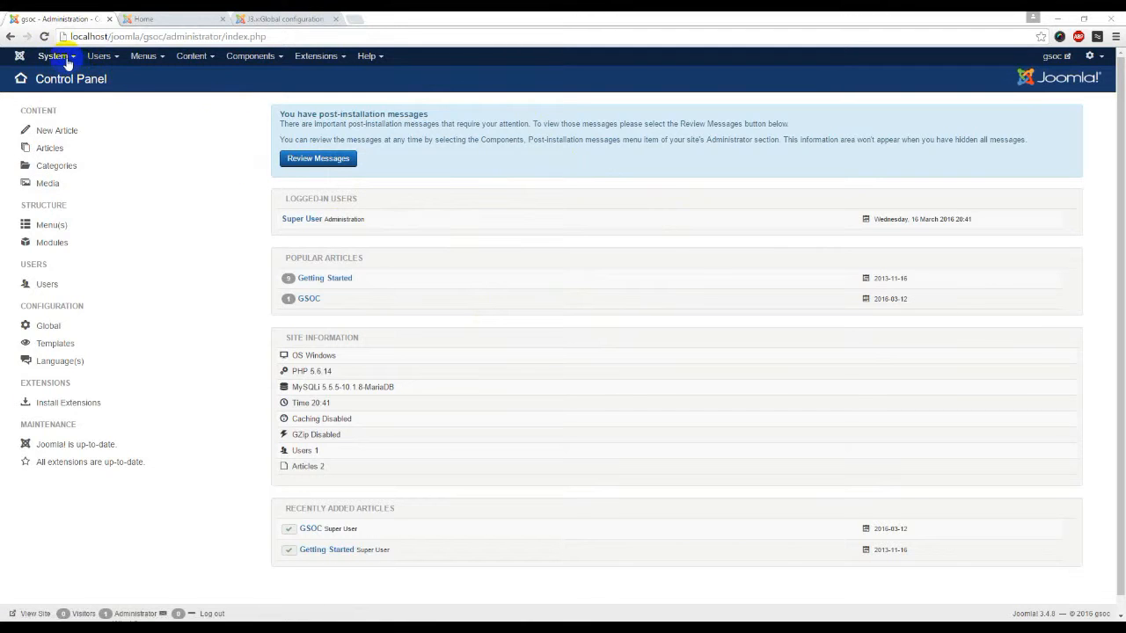
Open the System menu in the administrator's top menu bar.
click(52, 55)
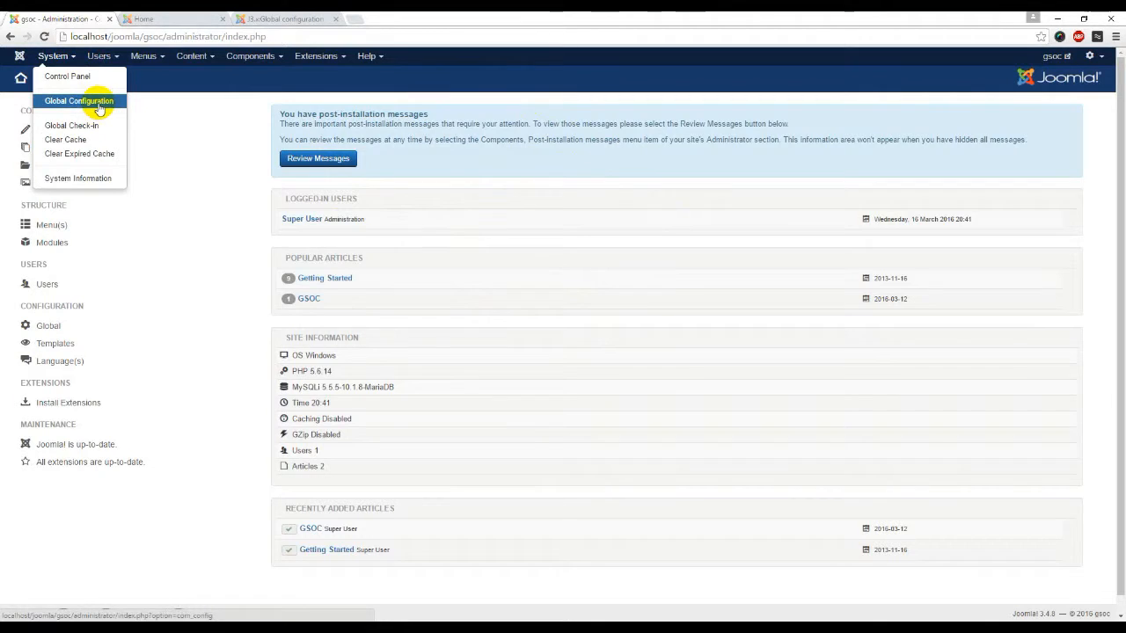
Open Global Configuration's Site tab and scroll down to the offline custom message.
click(79, 100)
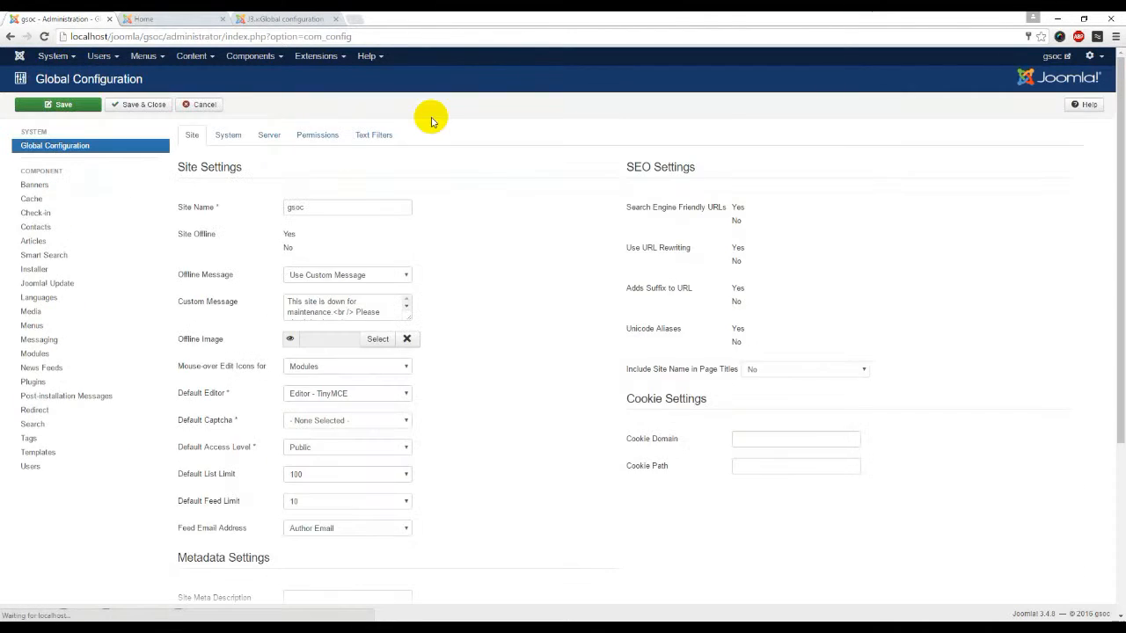
click(192, 134)
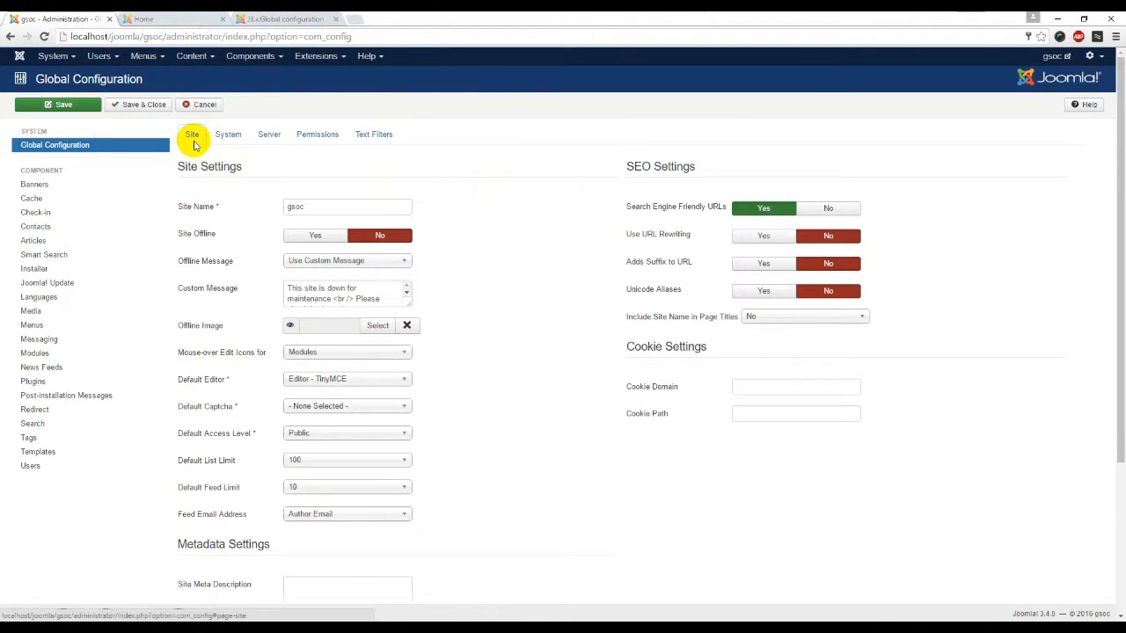
scroll(down, 3)
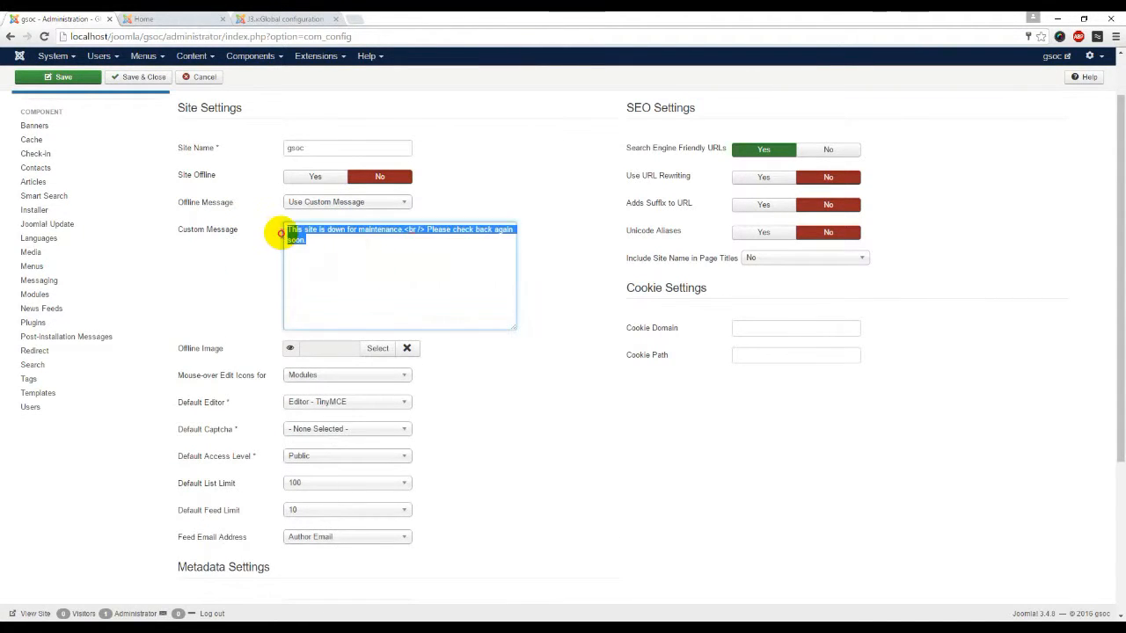
scroll(down, 3)
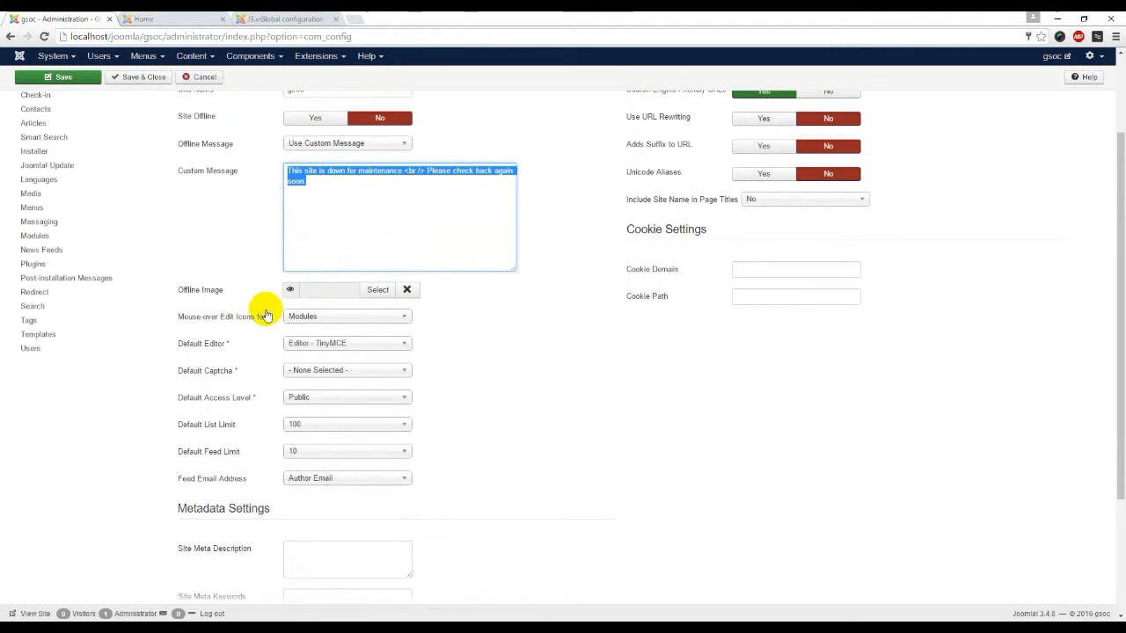
scroll(down, 3)
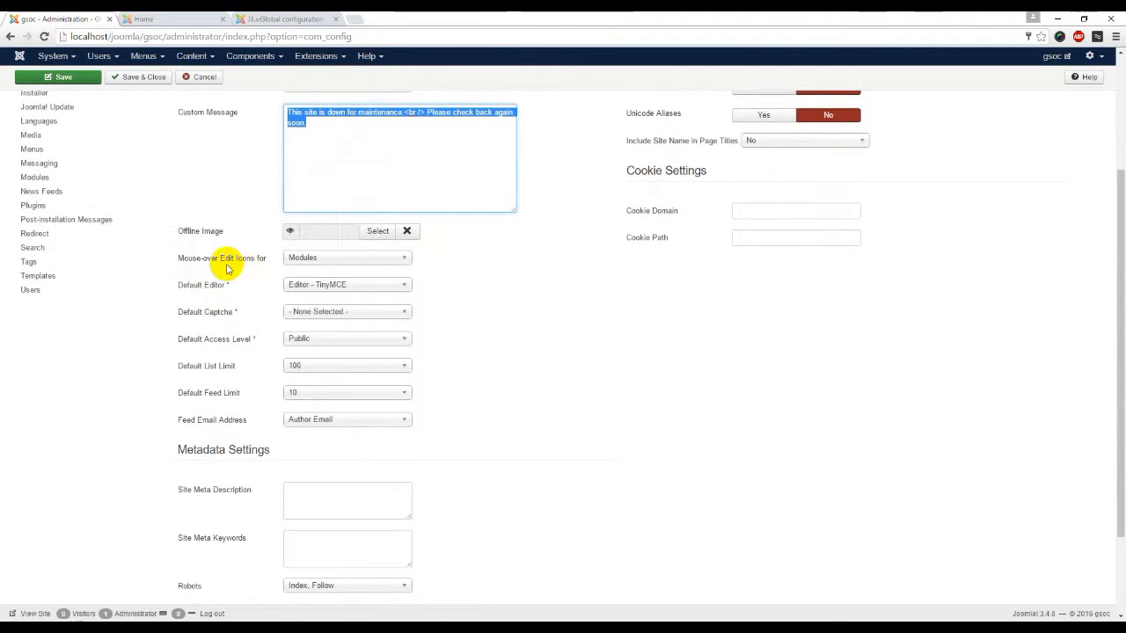
mouse_move(375, 268)
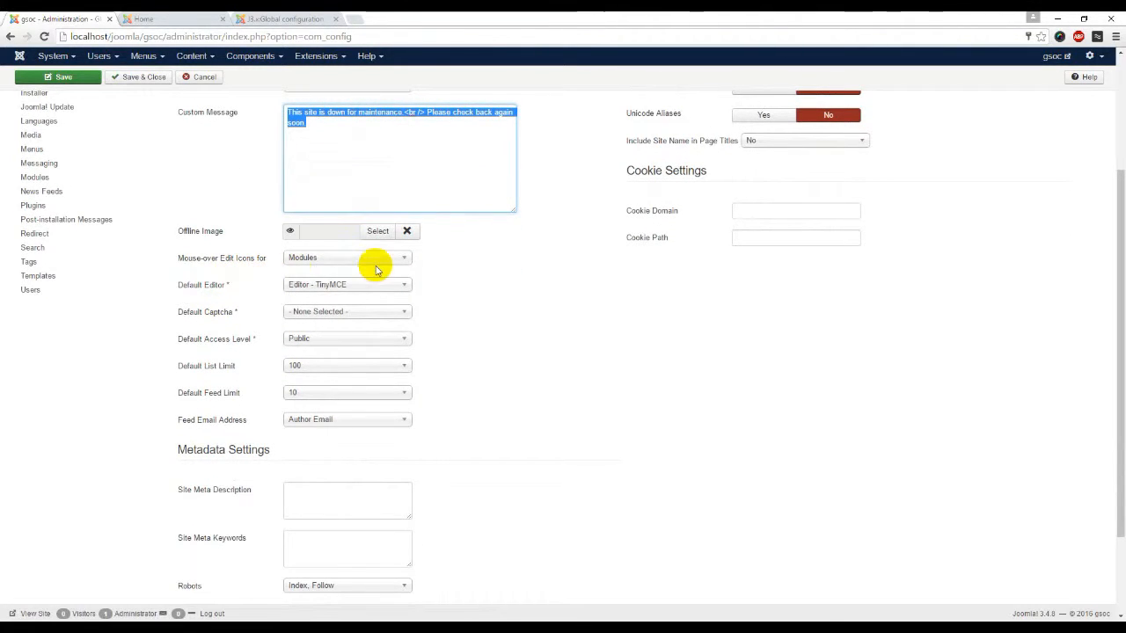
Show the Mouse-over Edit Icons choices: Modules & Menus, Modules, and None.
click(346, 257)
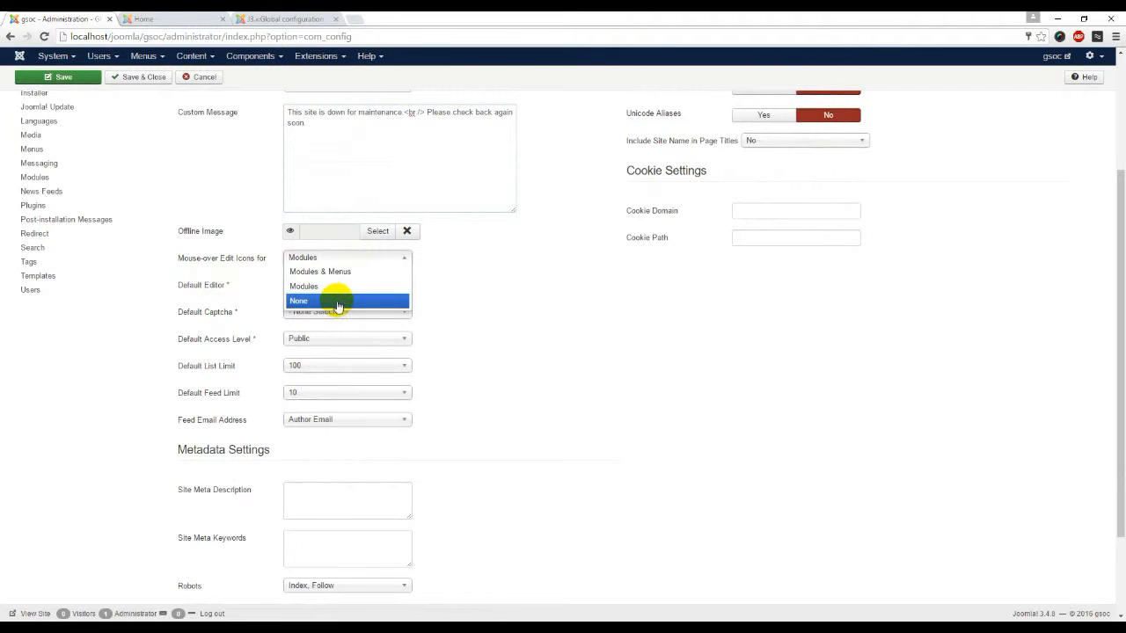
mouse_move(342, 288)
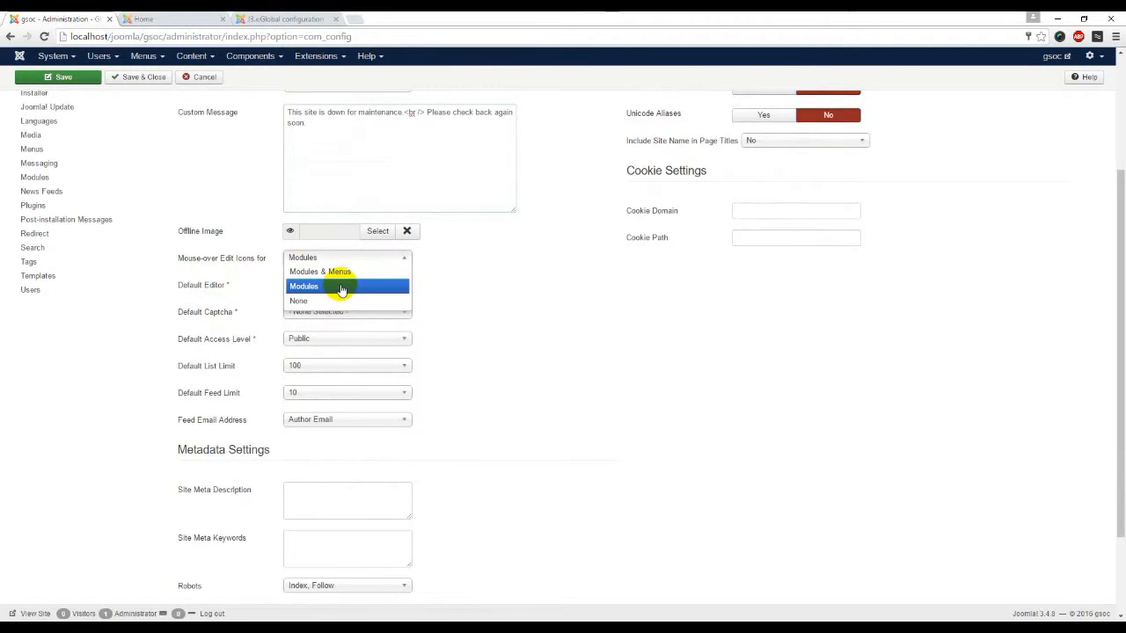
mouse_move(356, 271)
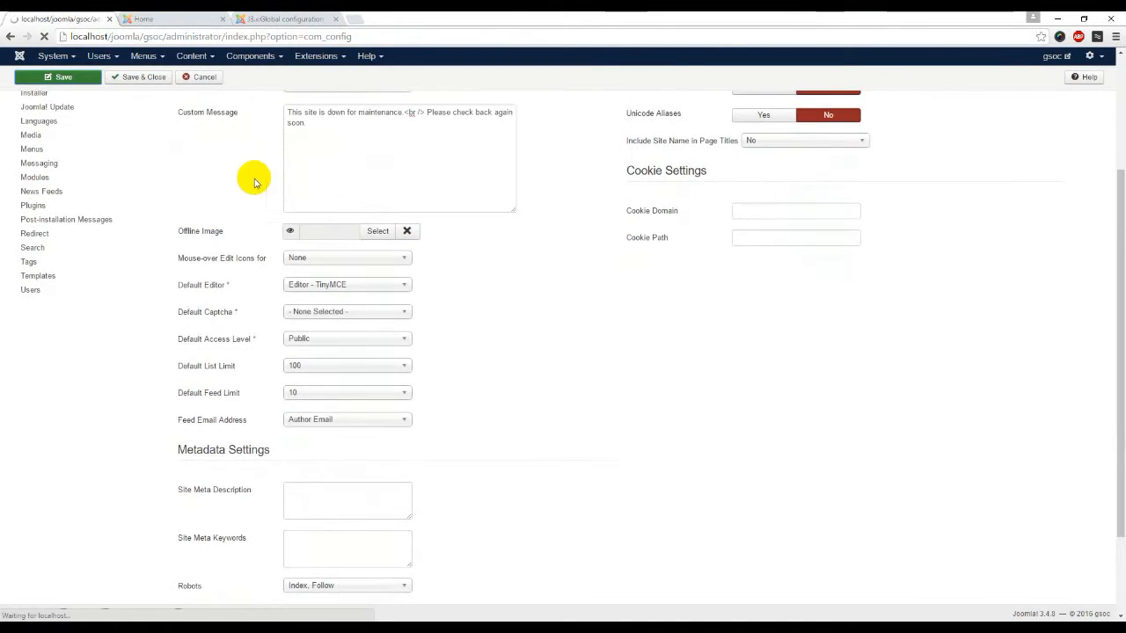
Log in on the frontend as Super User and set Mouse-over Edit Icons back to Modules.
click(176, 18)
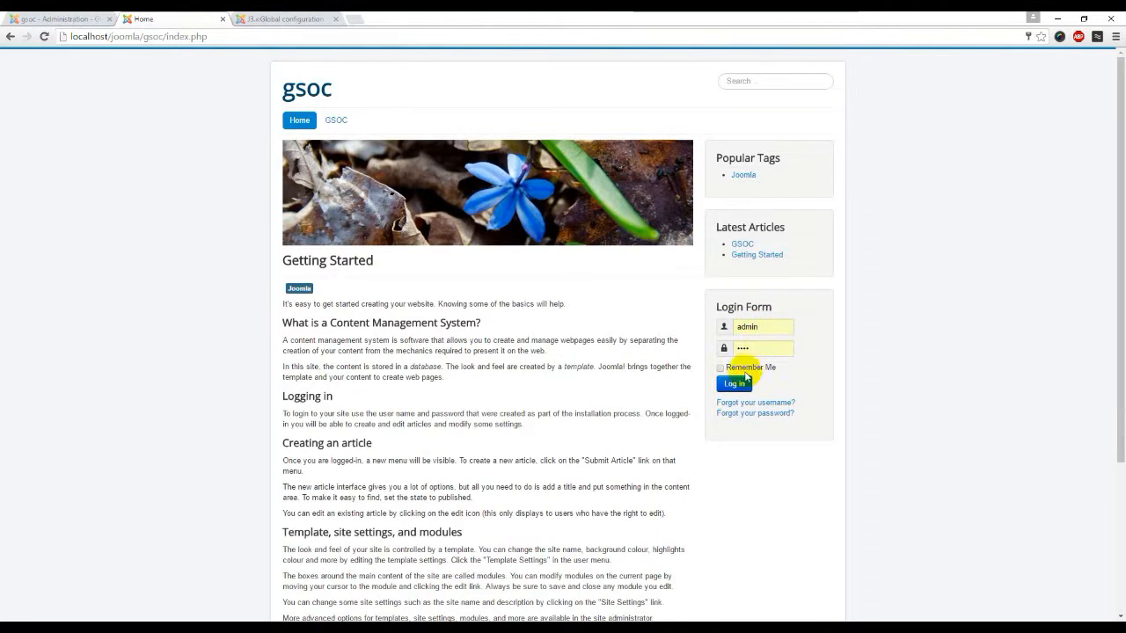
click(734, 384)
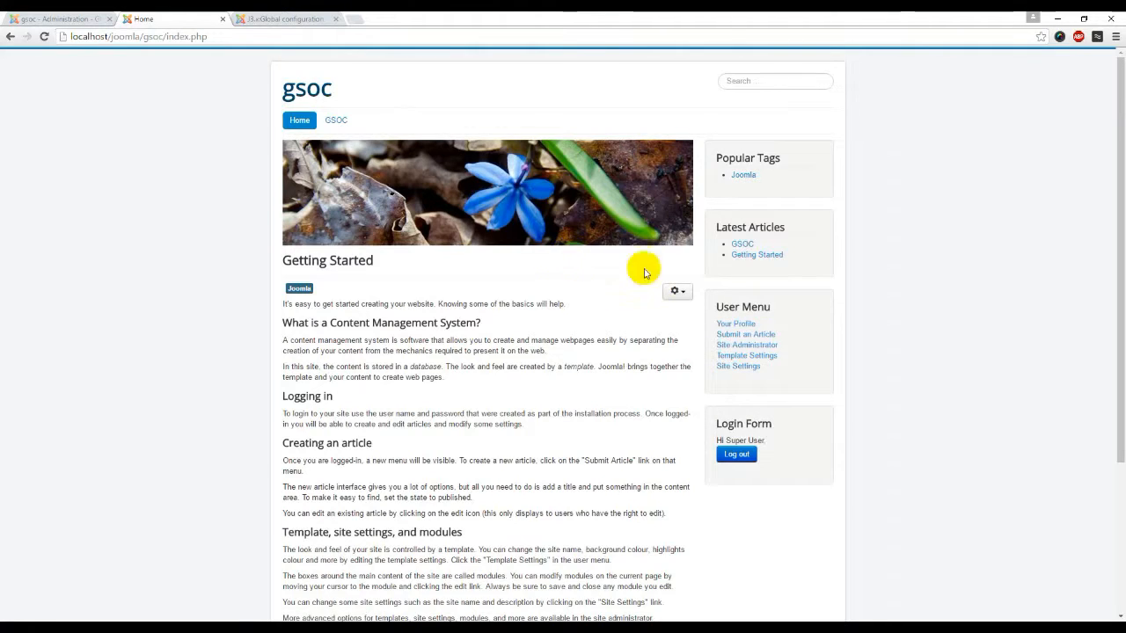
scroll(down, 3)
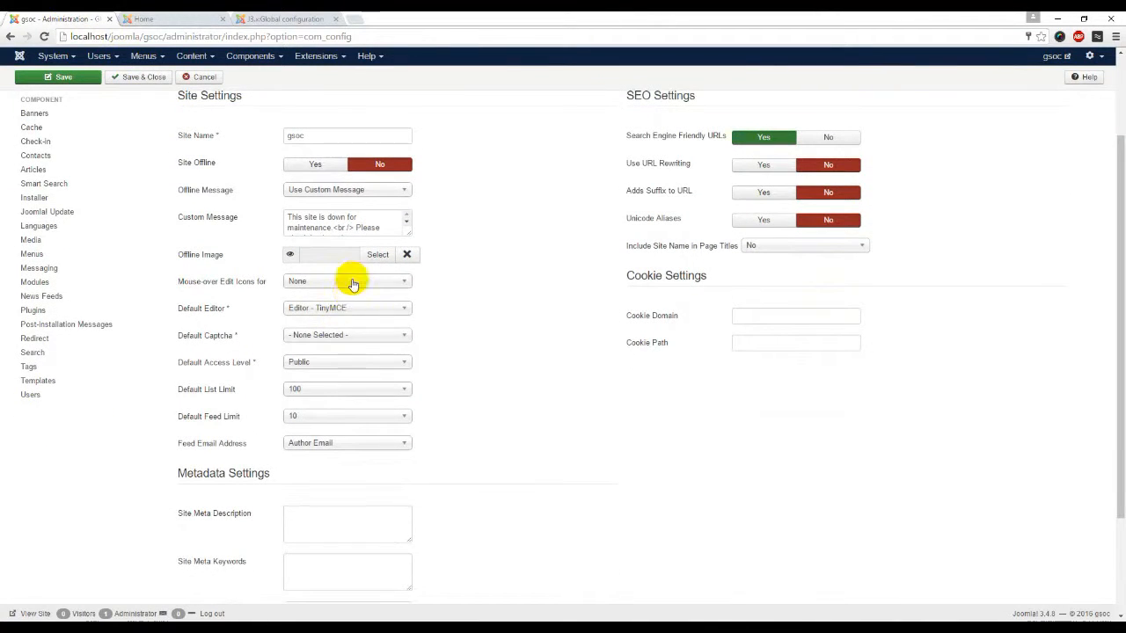
click(347, 281)
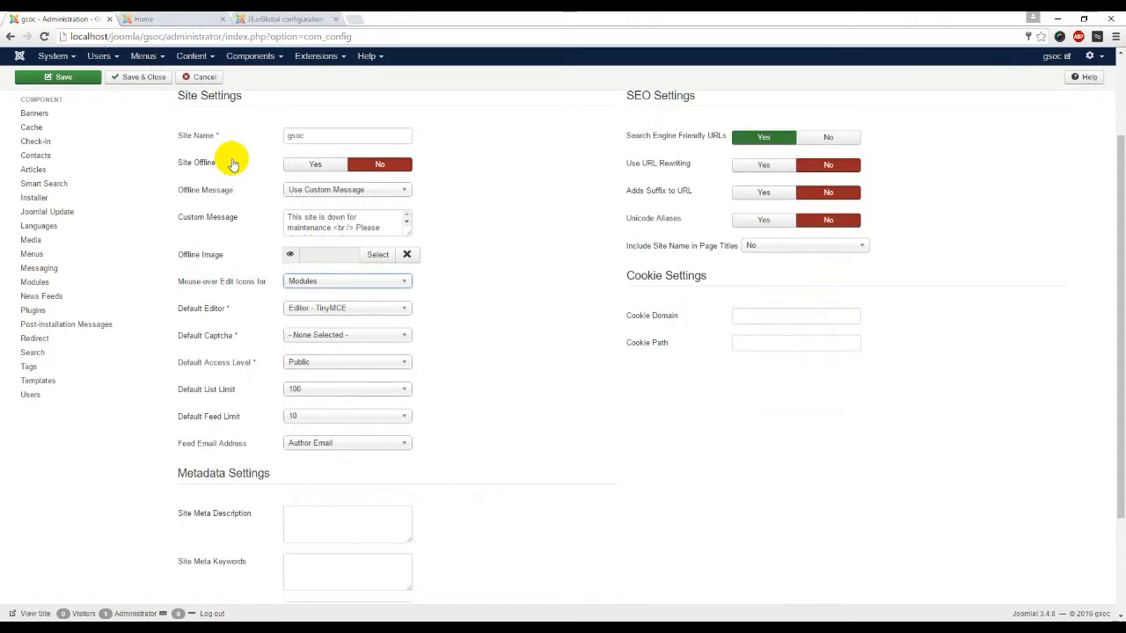
click(172, 18)
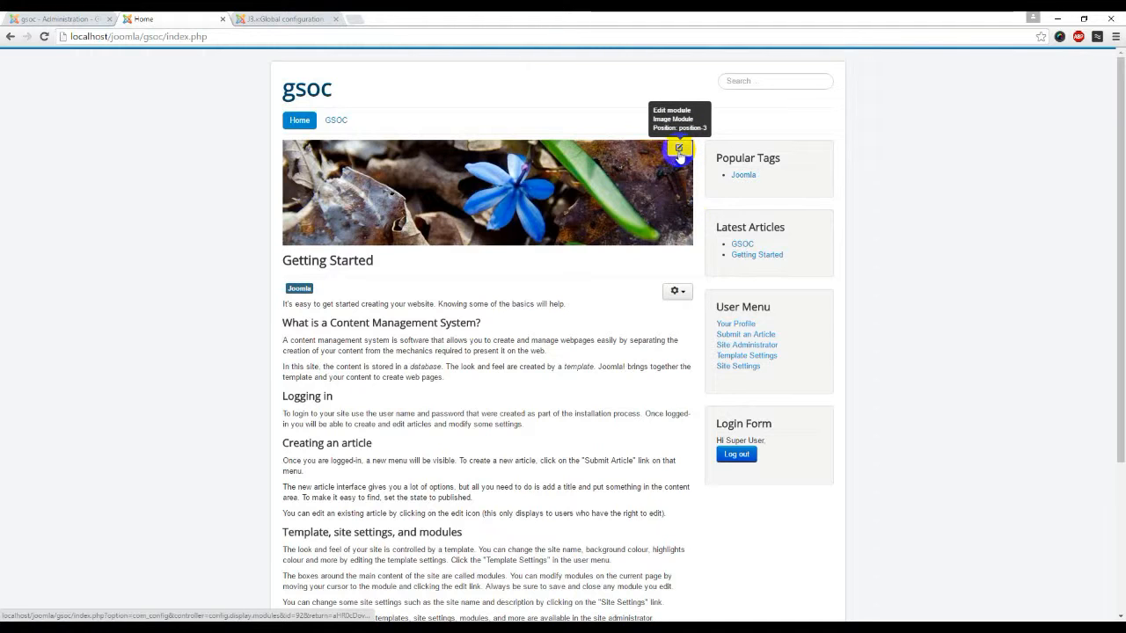
mouse_move(819, 147)
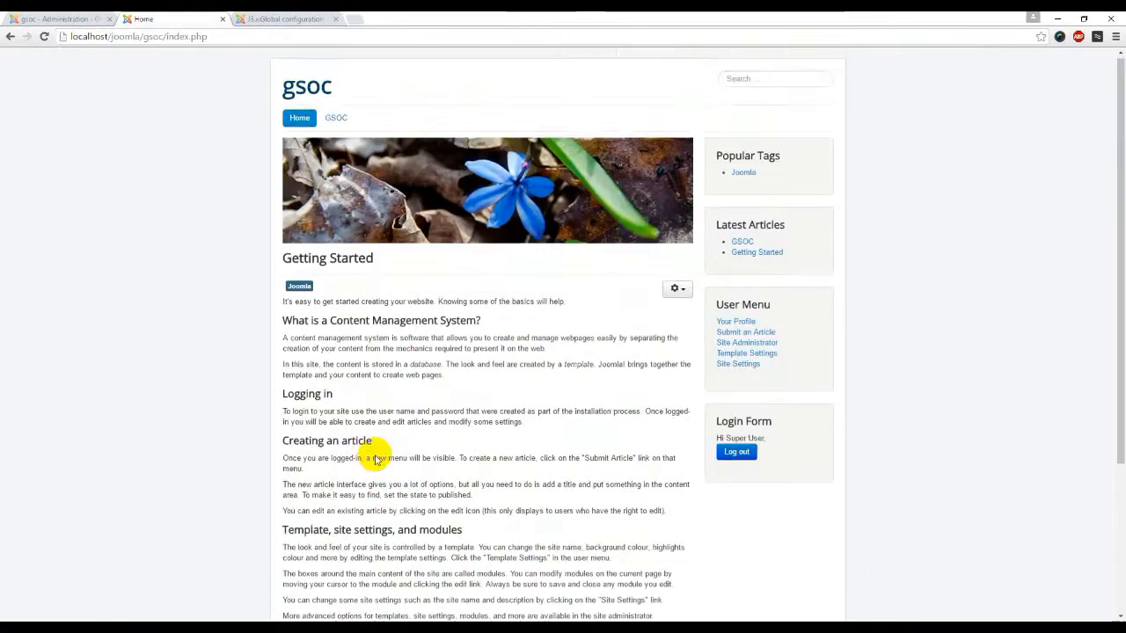
mouse_move(821, 121)
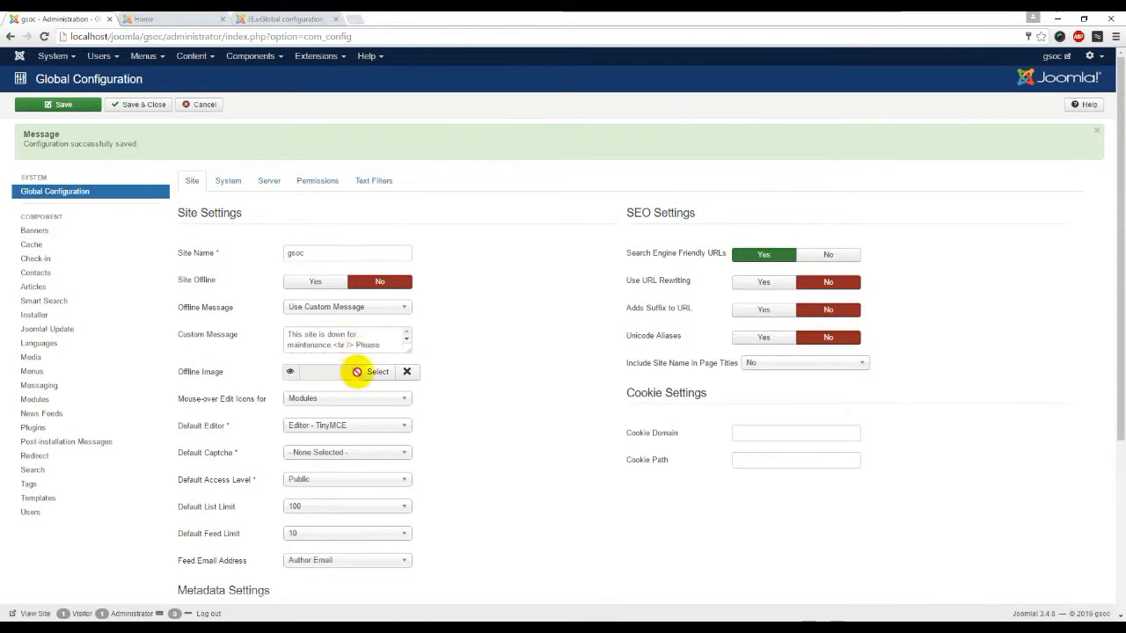
scroll(down, 3)
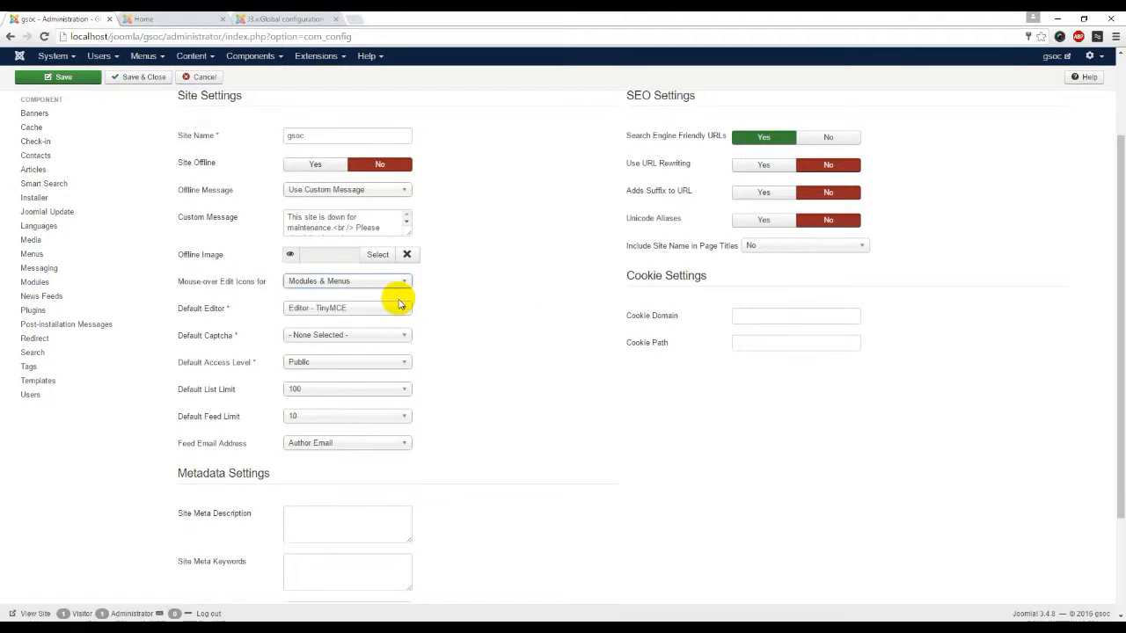
click(58, 77)
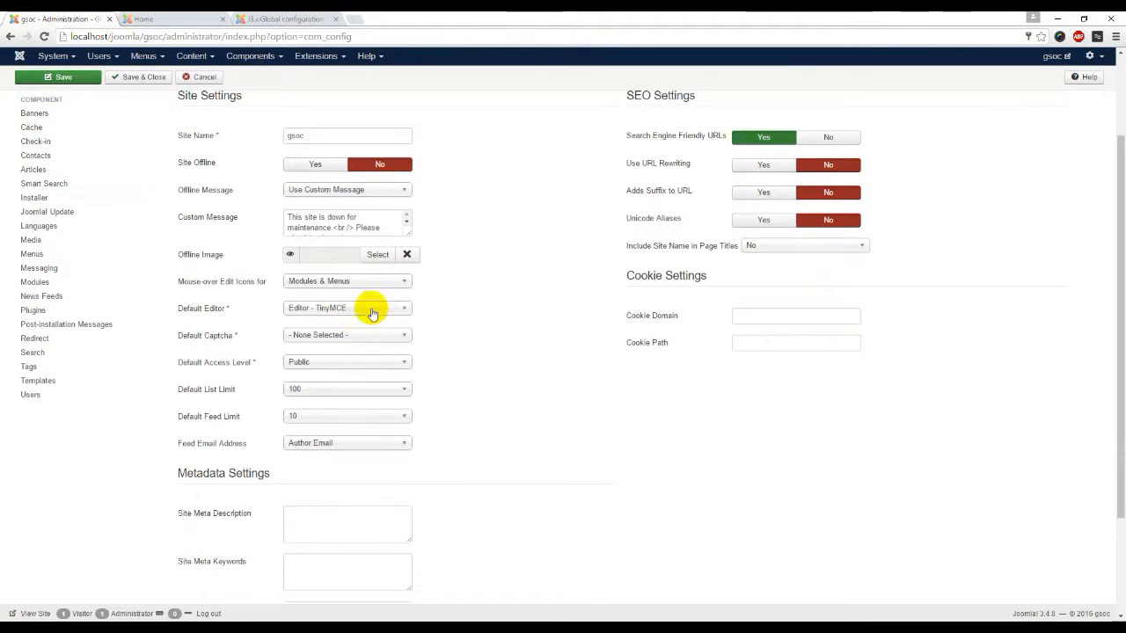
scroll(down, 3)
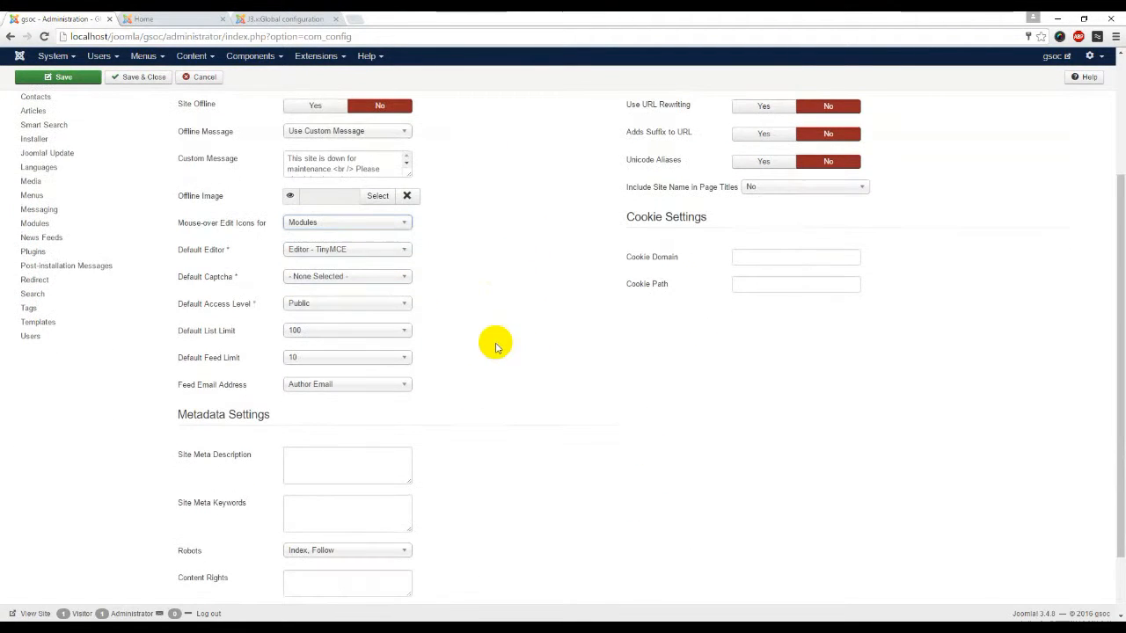
mouse_move(261, 264)
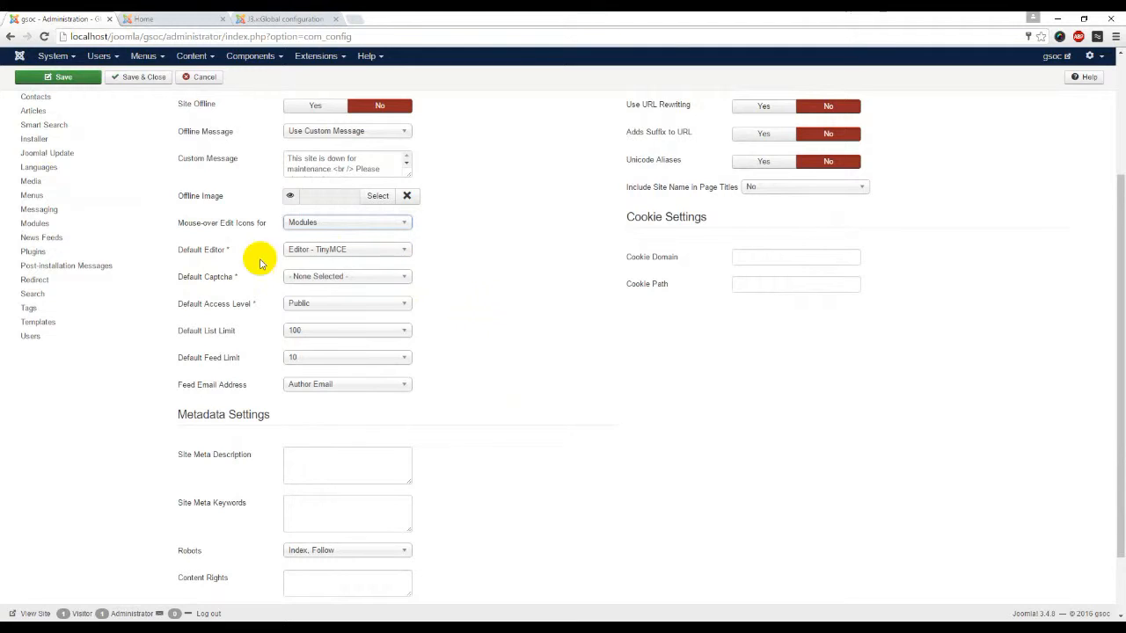
mouse_move(362, 267)
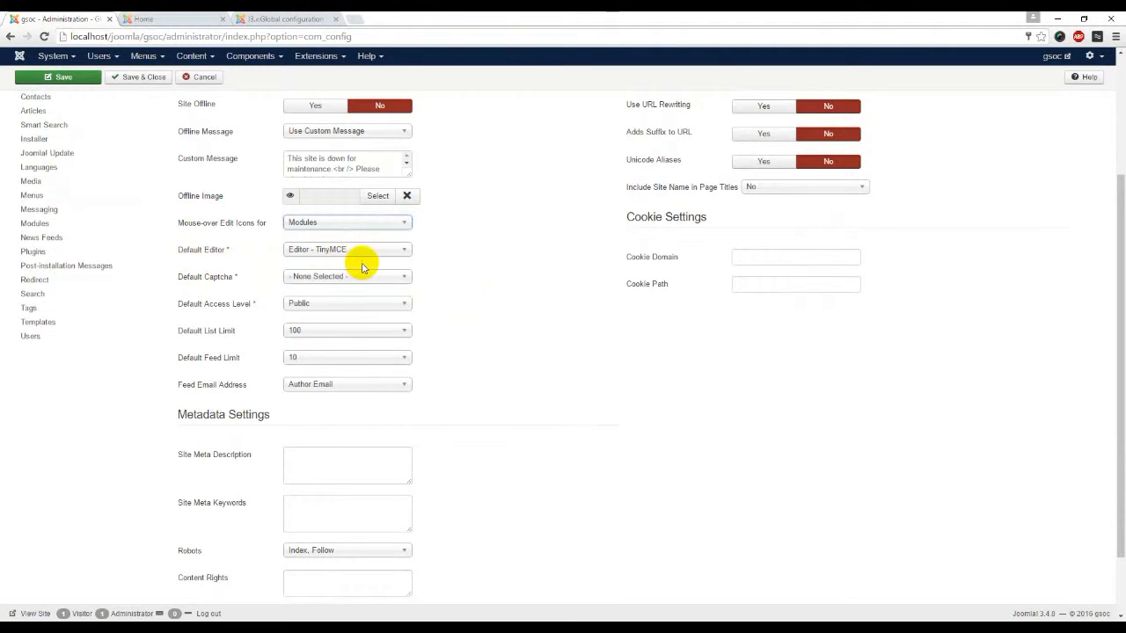
click(347, 249)
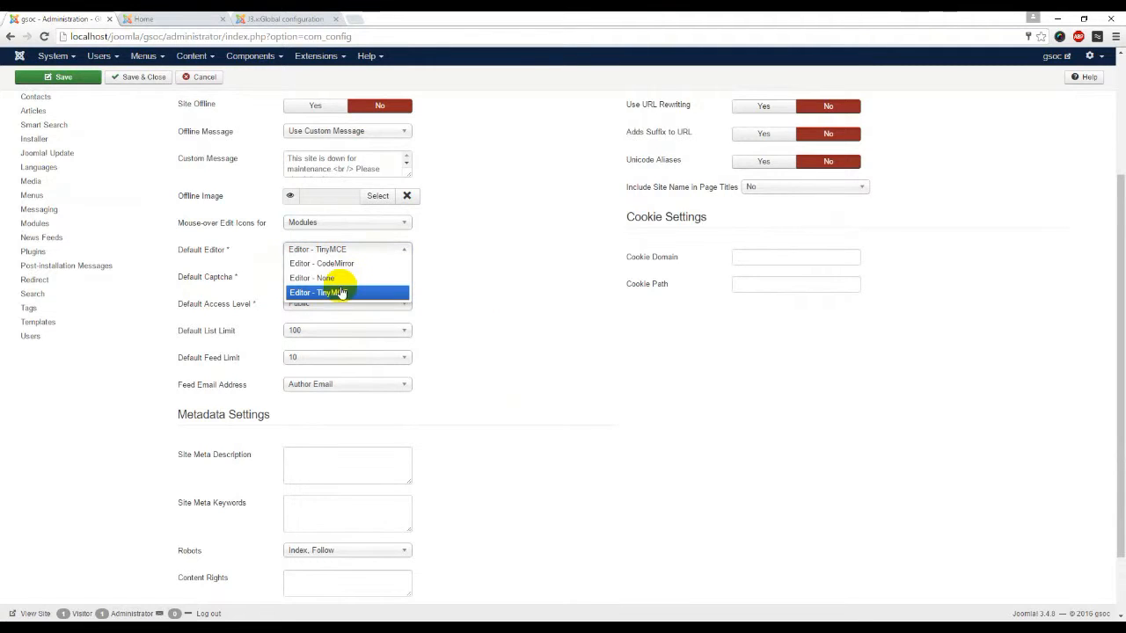
mouse_move(370, 292)
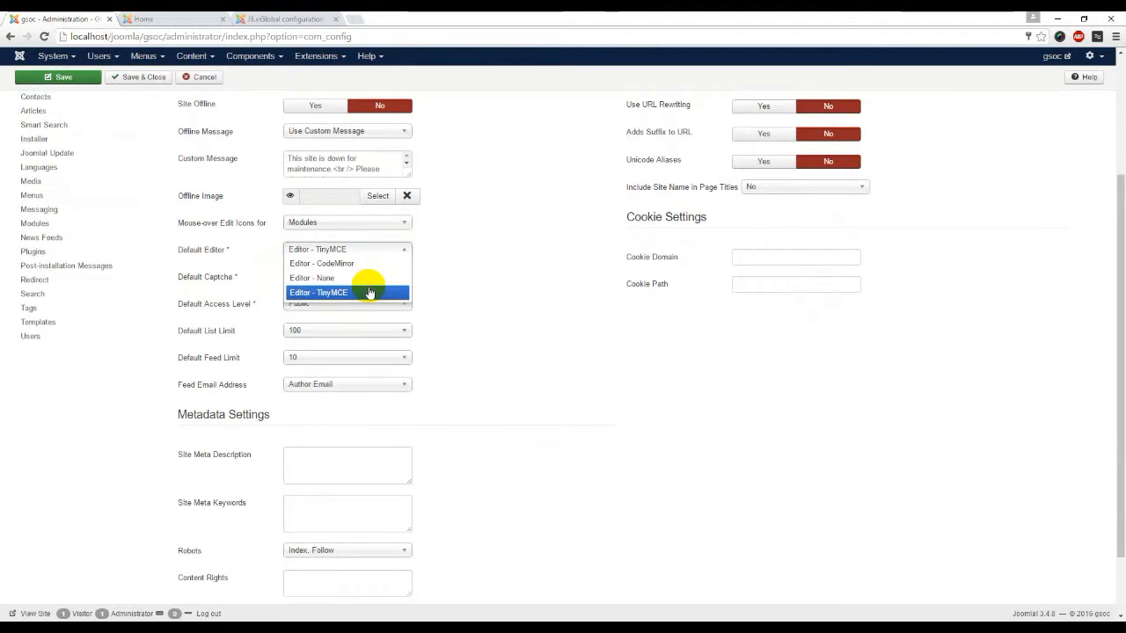
click(318, 292)
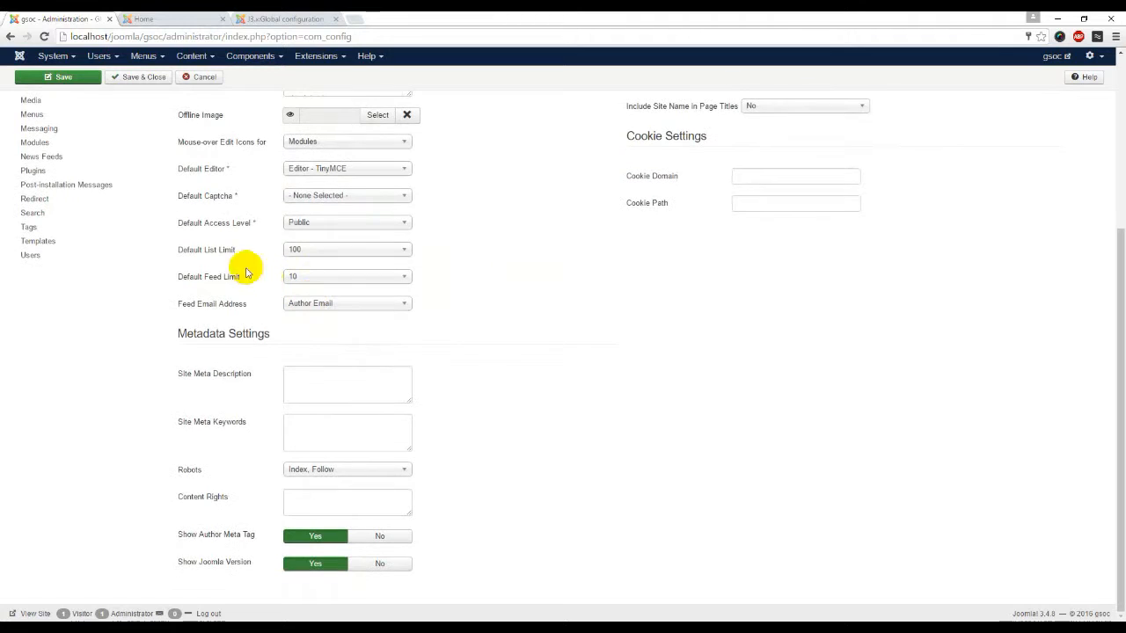
mouse_move(394, 208)
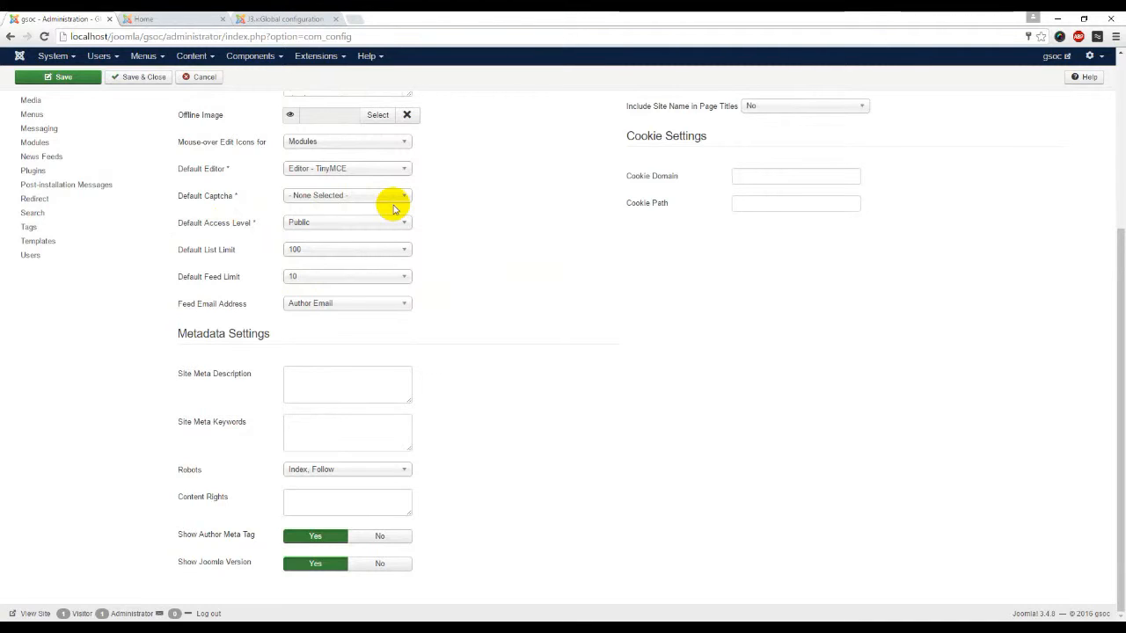
mouse_move(358, 232)
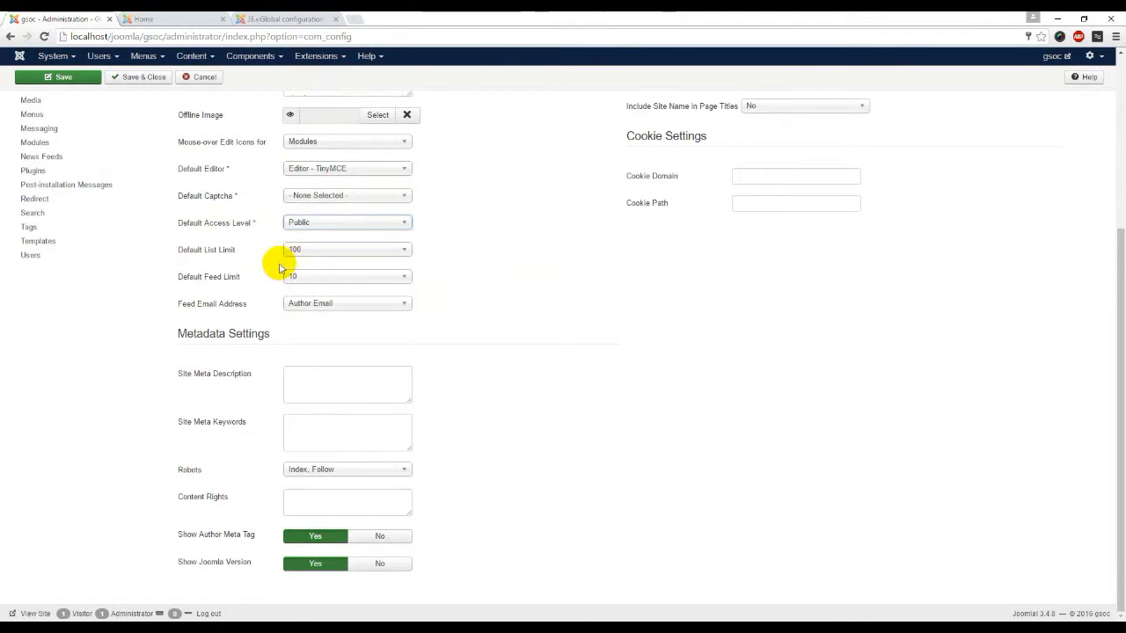
mouse_move(235, 257)
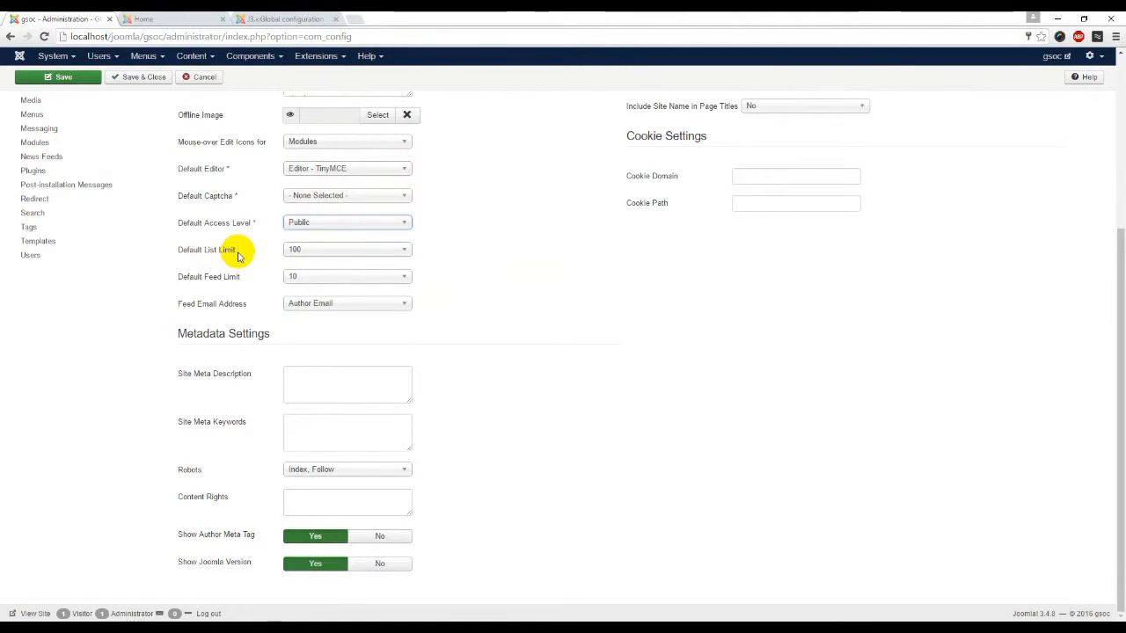
Set Default List Limit to 20 and save the Global Configuration.
click(346, 249)
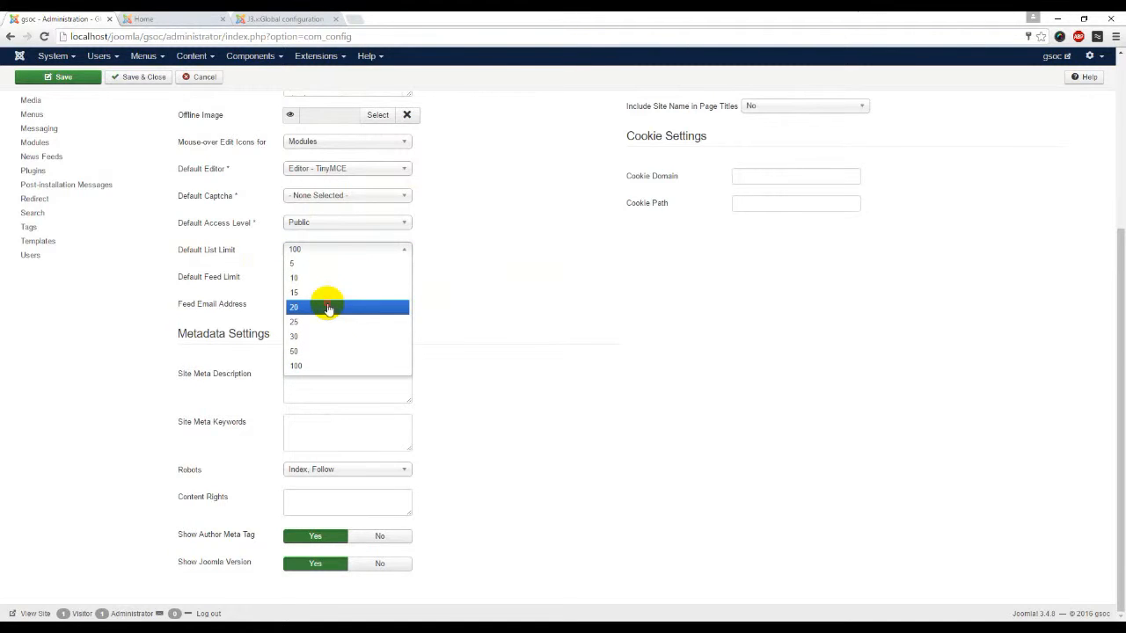
click(293, 307)
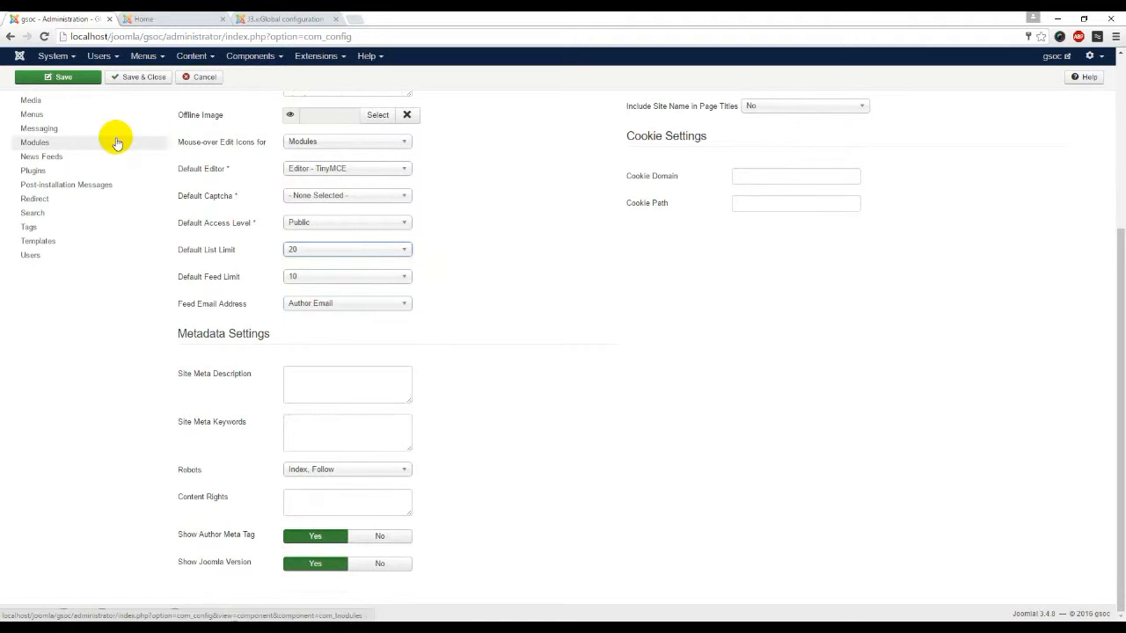
click(58, 82)
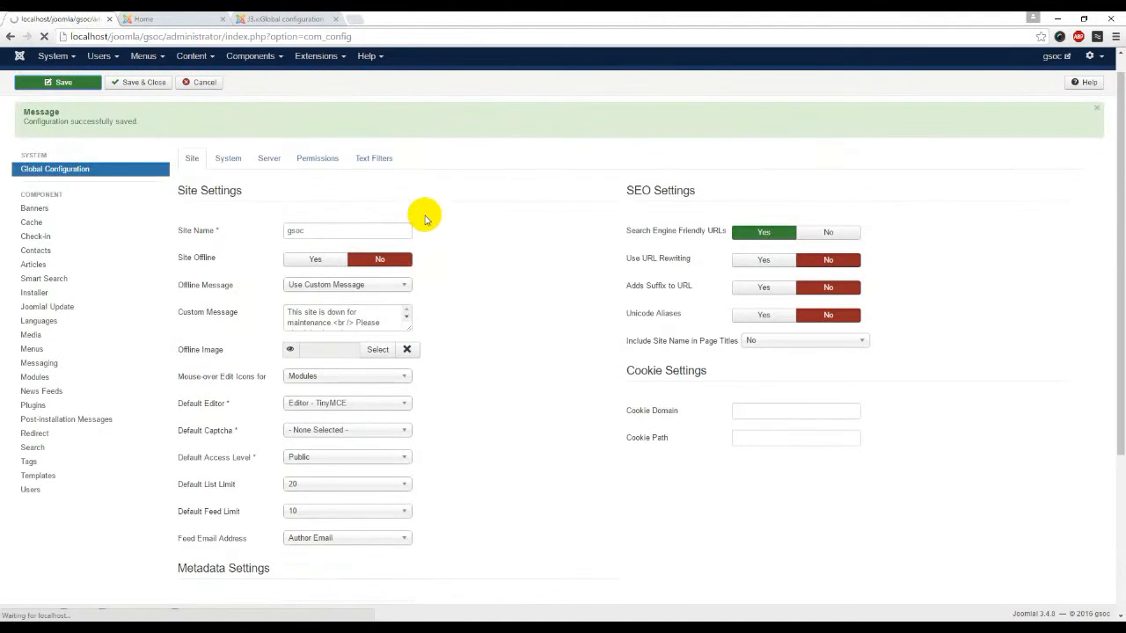
click(191, 55)
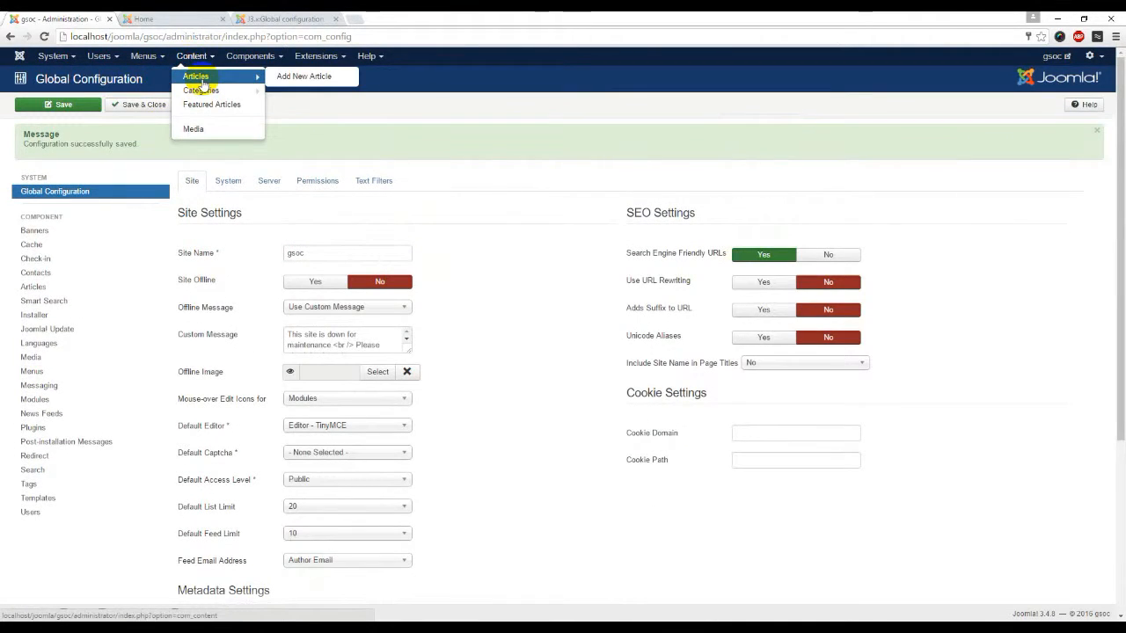
Open the Articles manager in a new tab, listing GSOC and Getting Started.
click(195, 76)
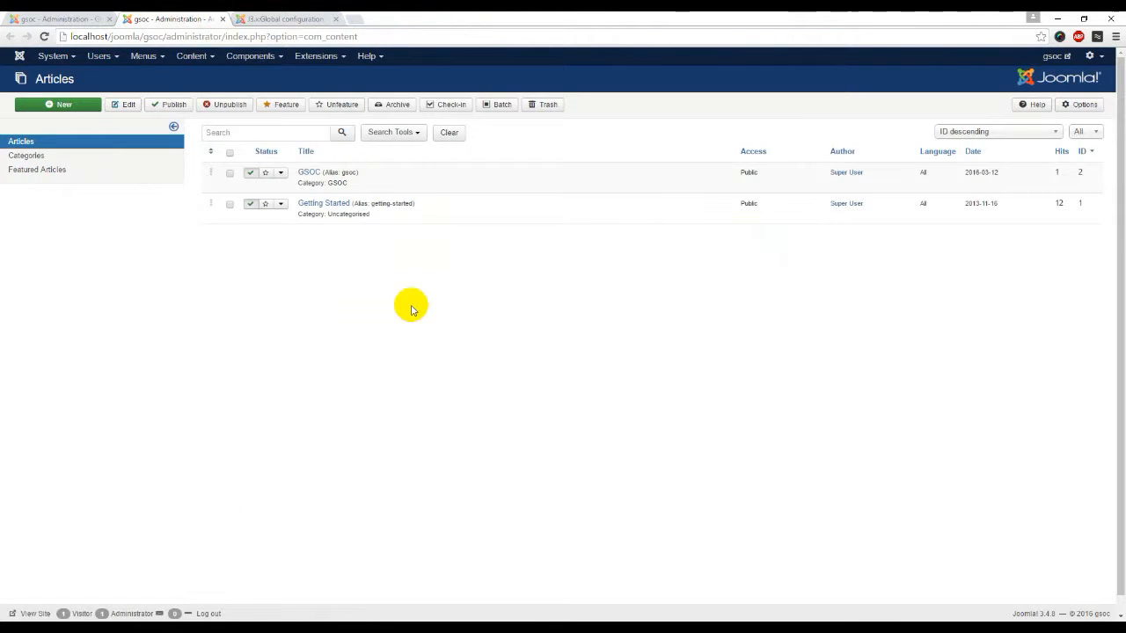
mouse_move(405, 170)
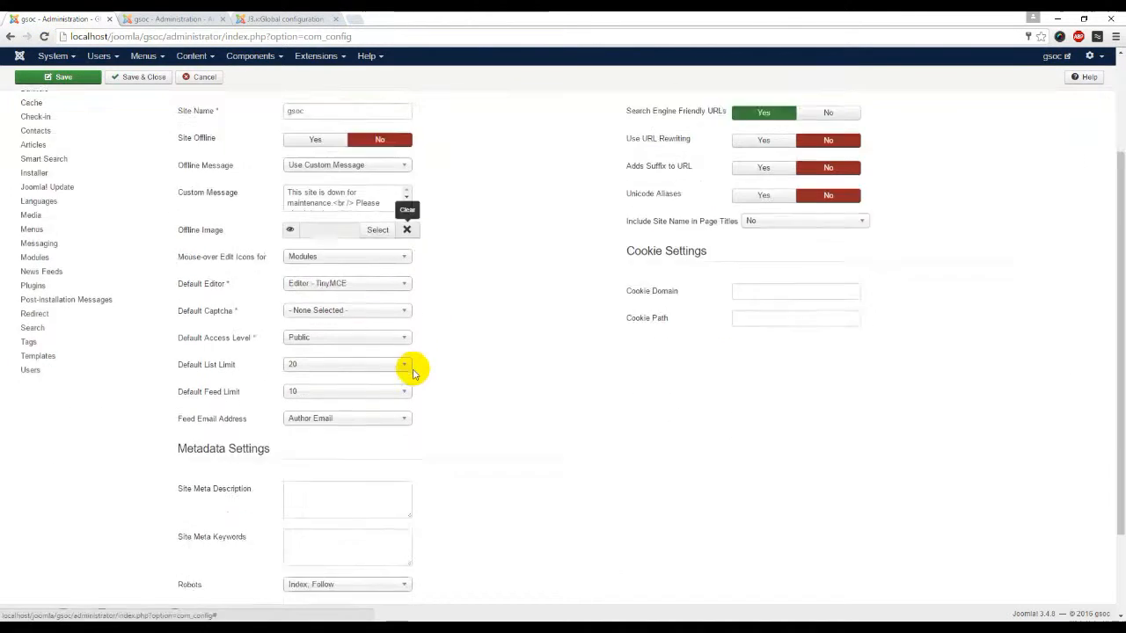
Change Default List Limit to 50 and compare with the Articles page's 20-item display limit.
click(403, 364)
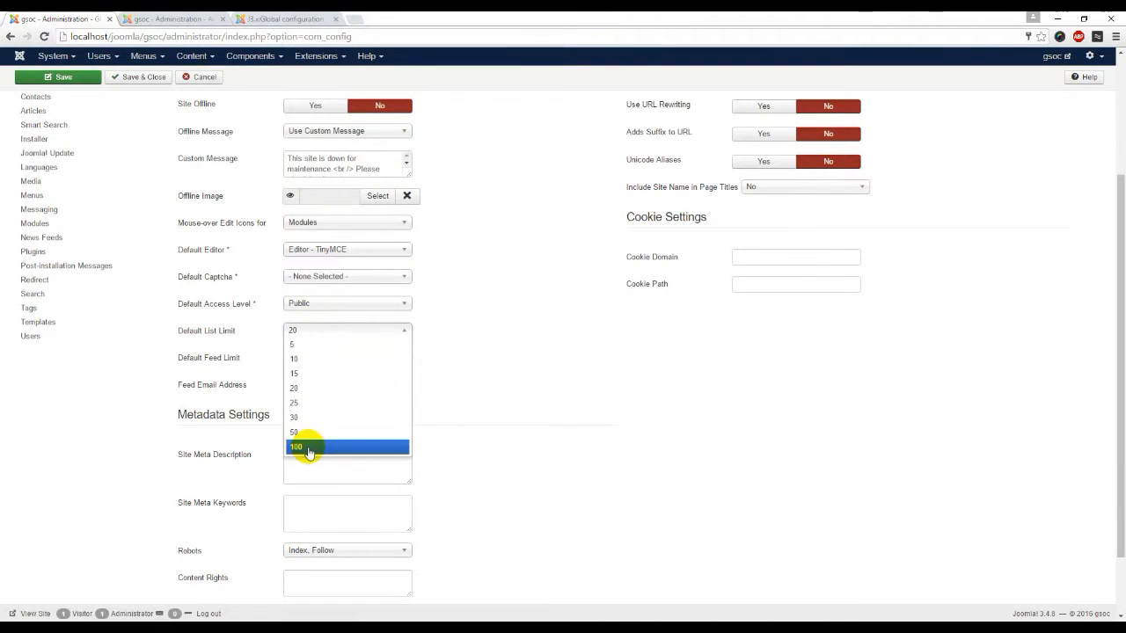
click(294, 432)
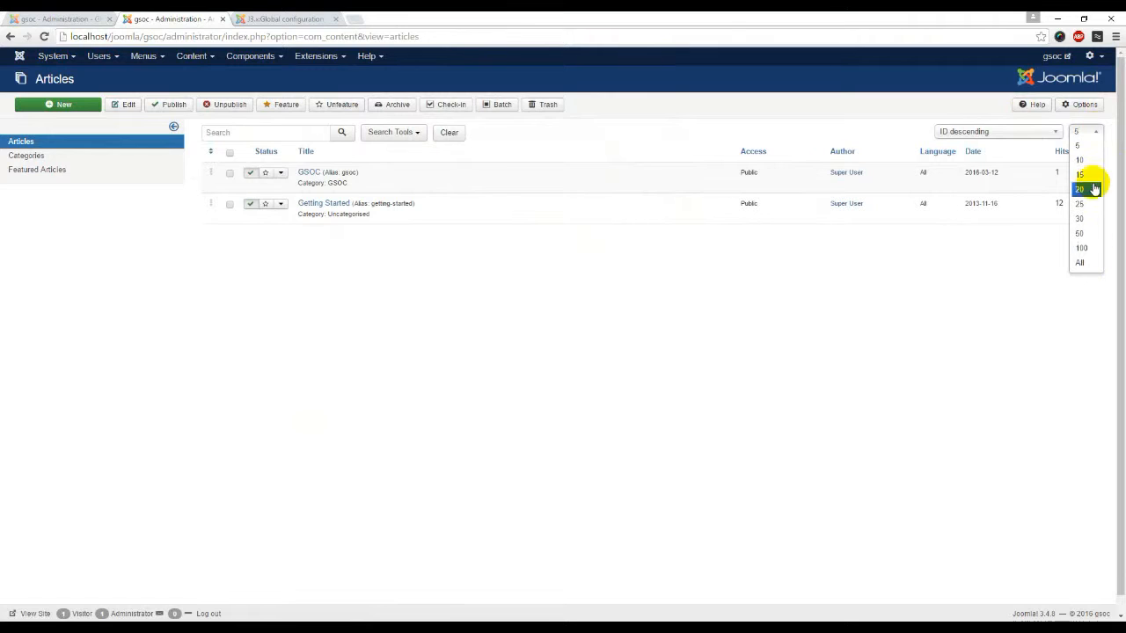
mouse_move(1079, 203)
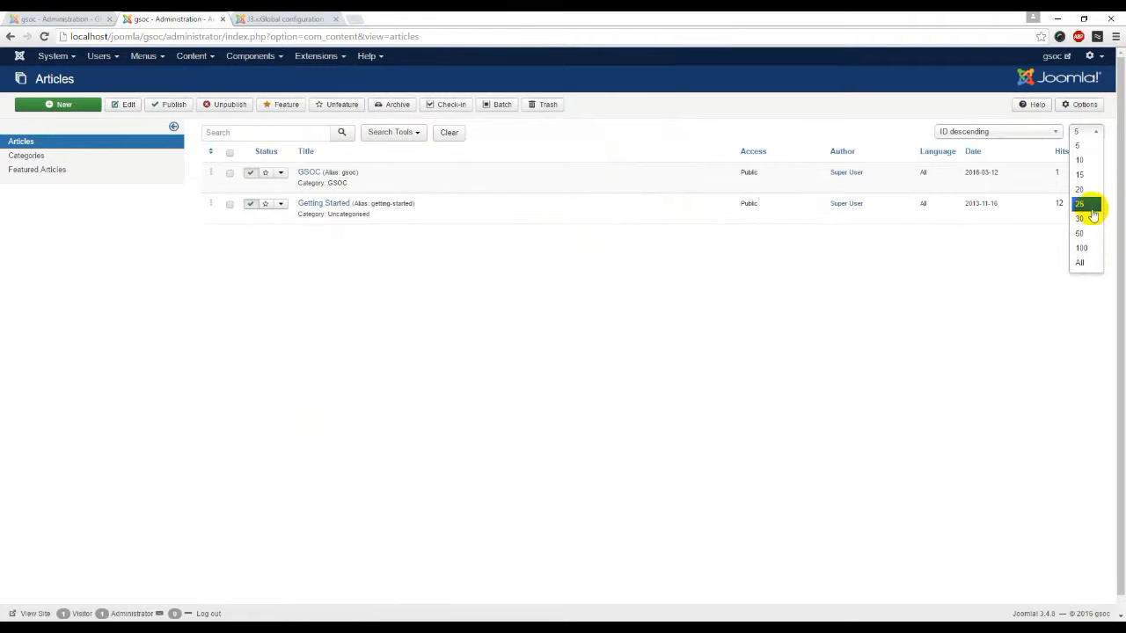
click(1079, 234)
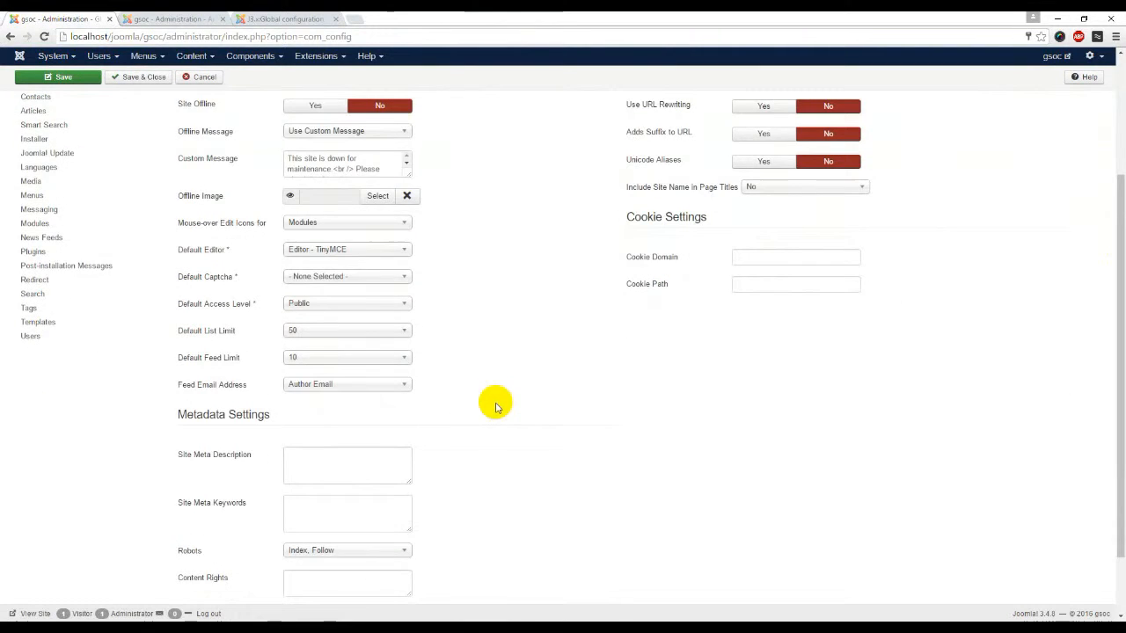
scroll(down, 3)
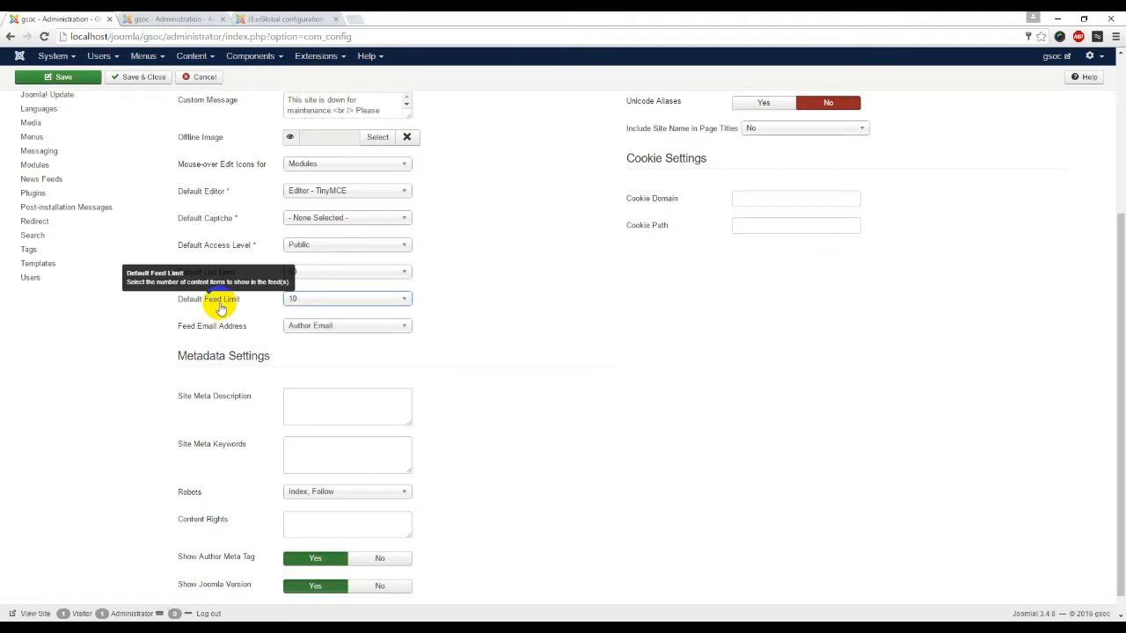
click(347, 304)
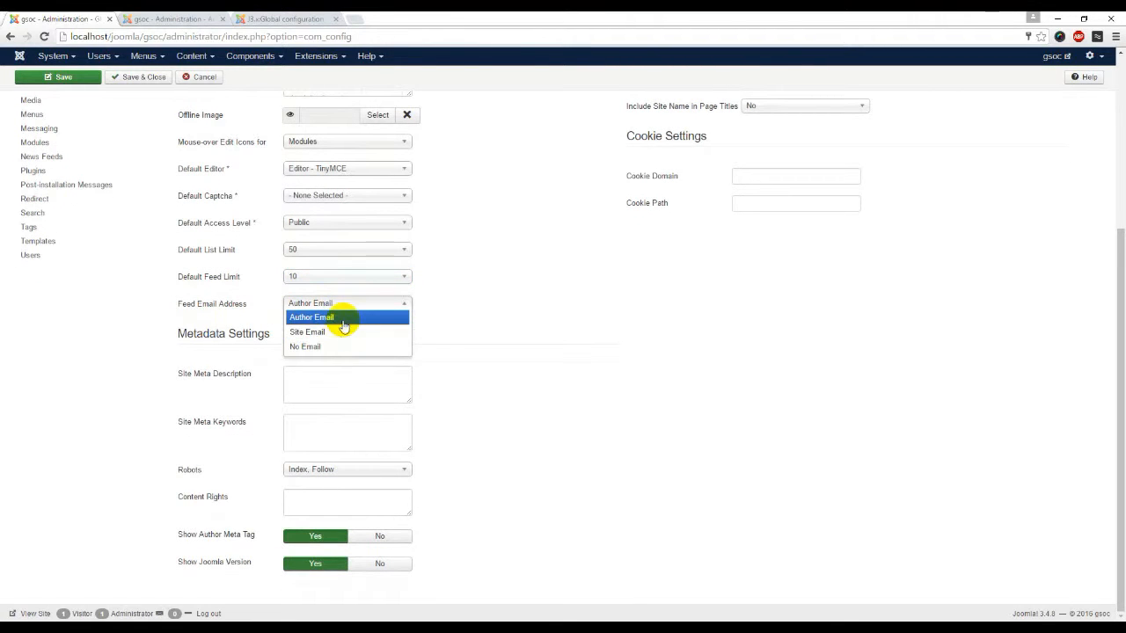
click(311, 317)
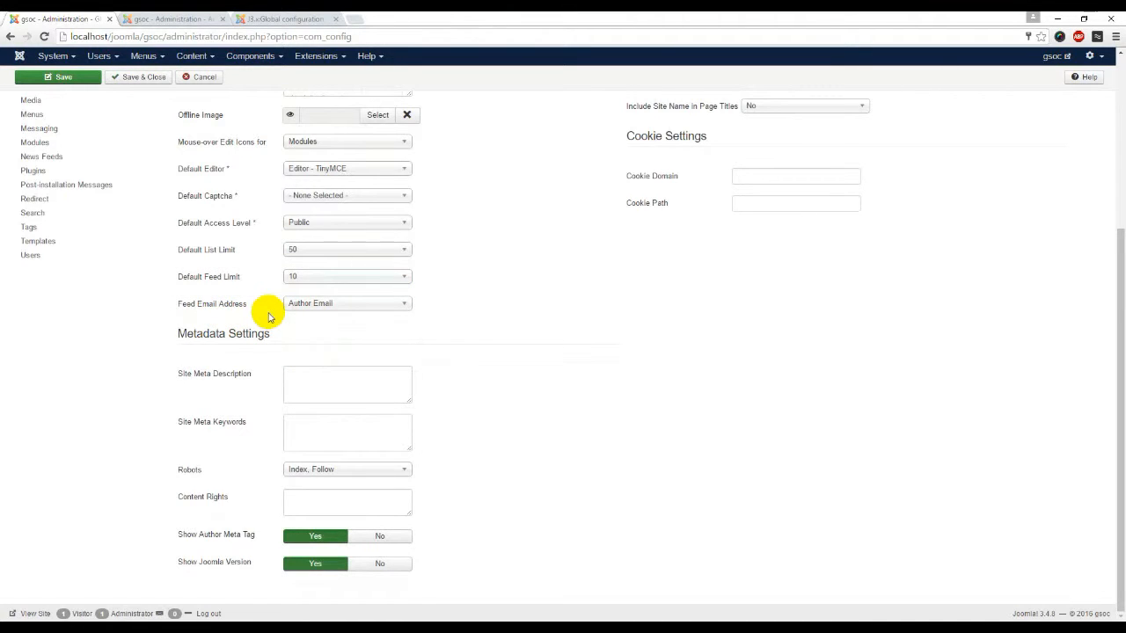
mouse_move(283, 361)
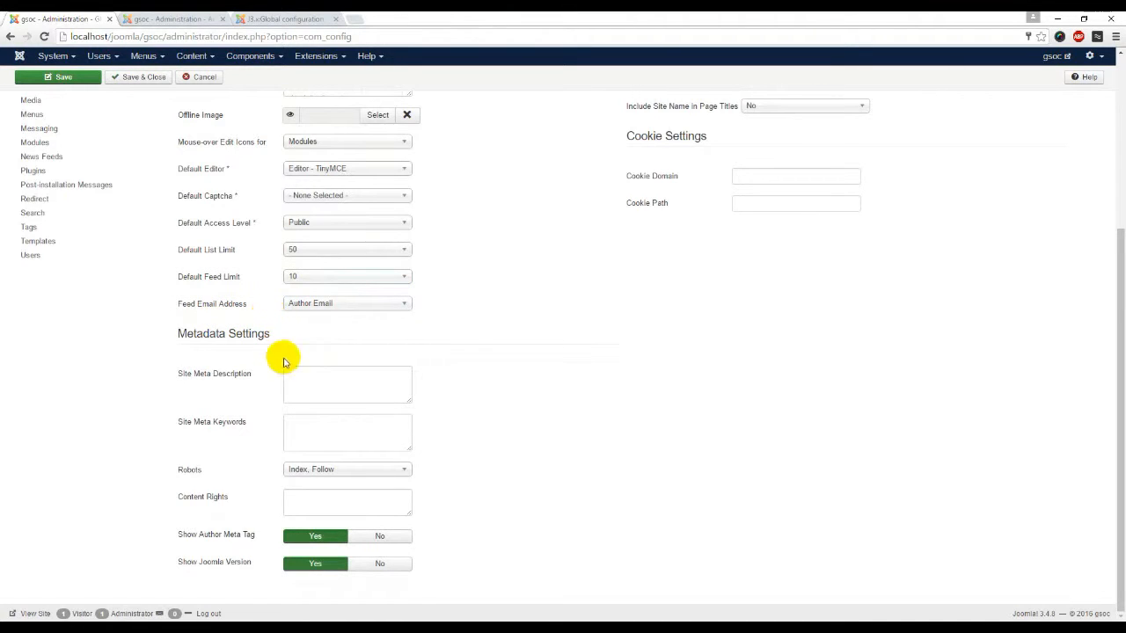
mouse_move(218, 384)
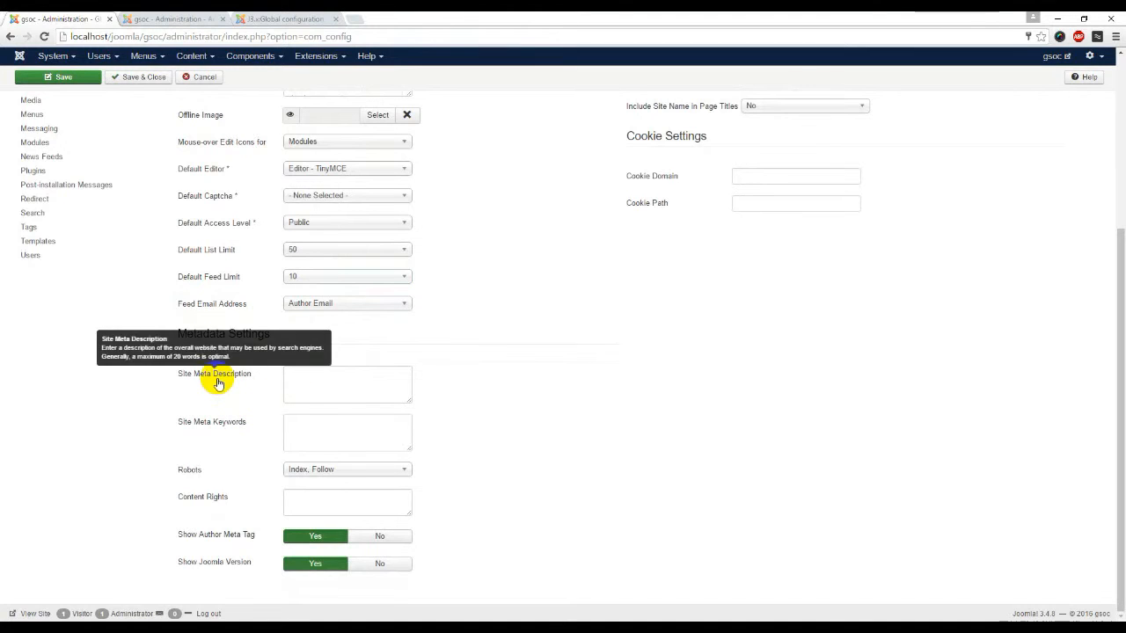
mouse_move(232, 383)
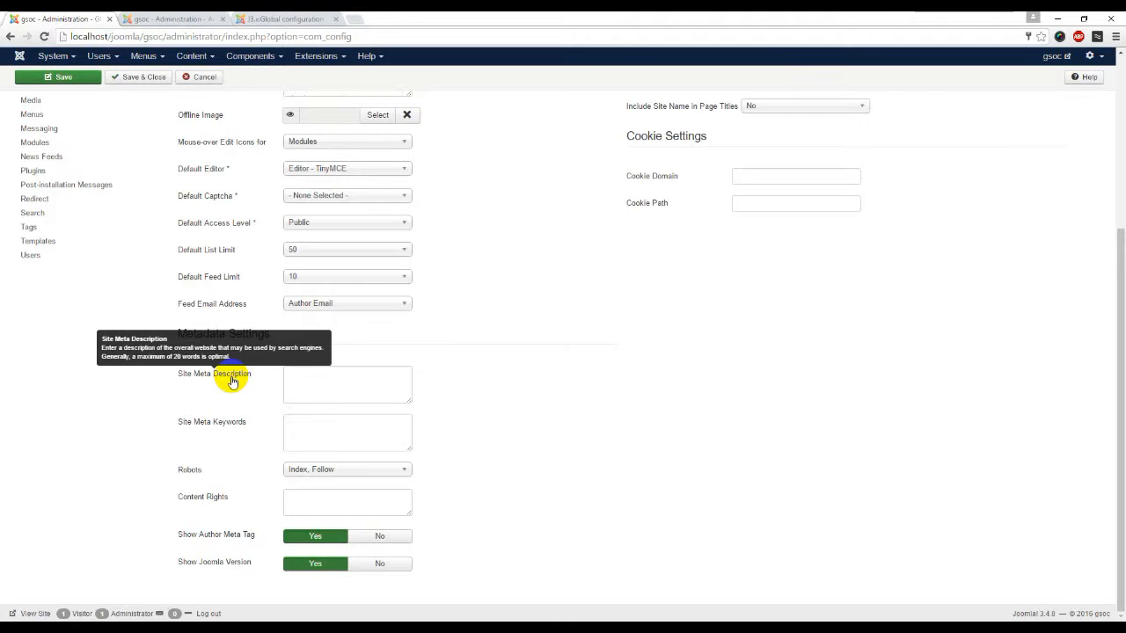
click(347, 385)
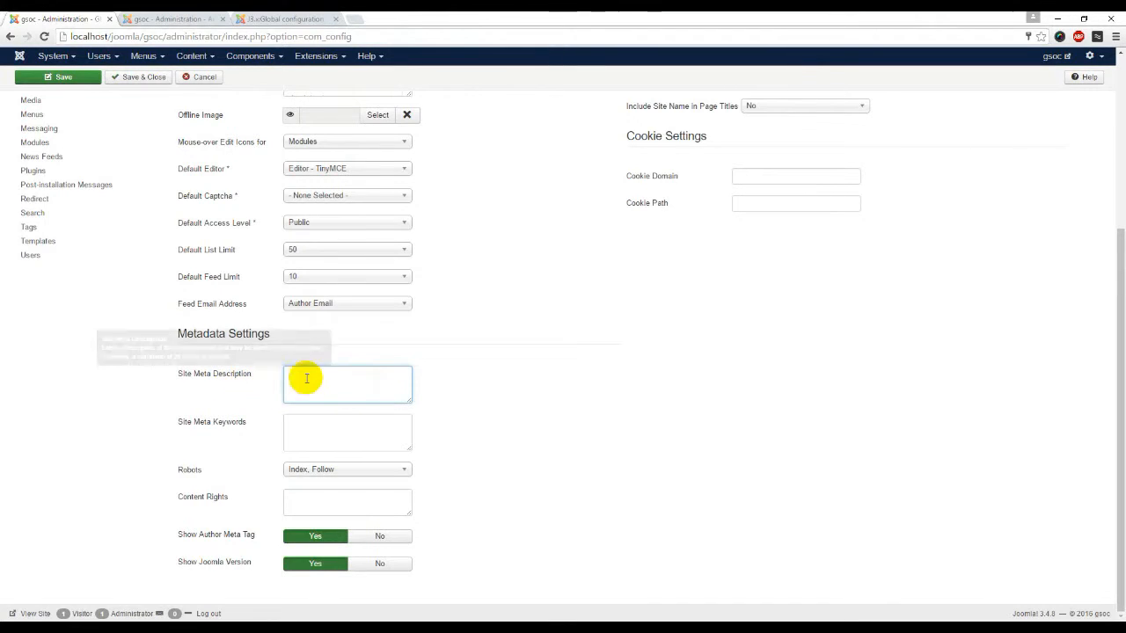
mouse_move(244, 378)
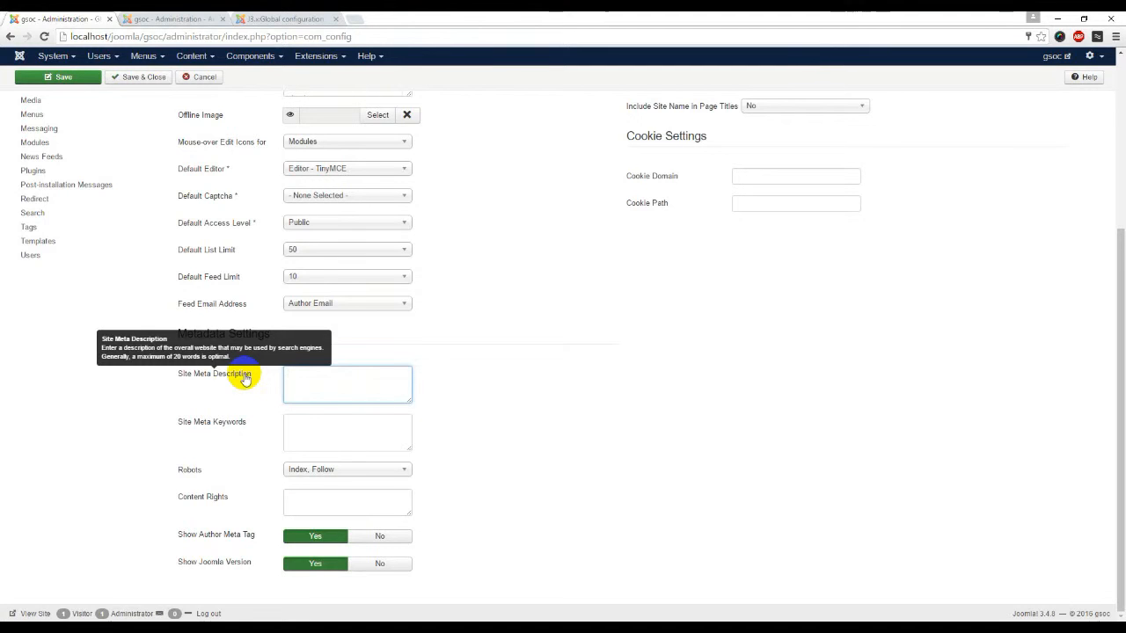
mouse_move(237, 430)
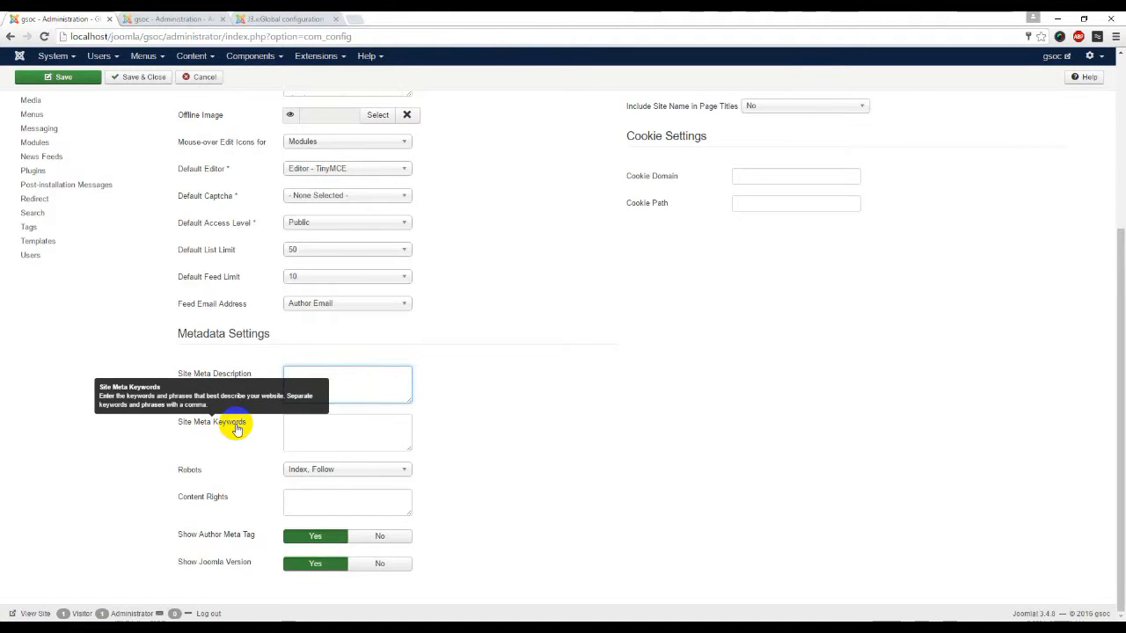
click(346, 373)
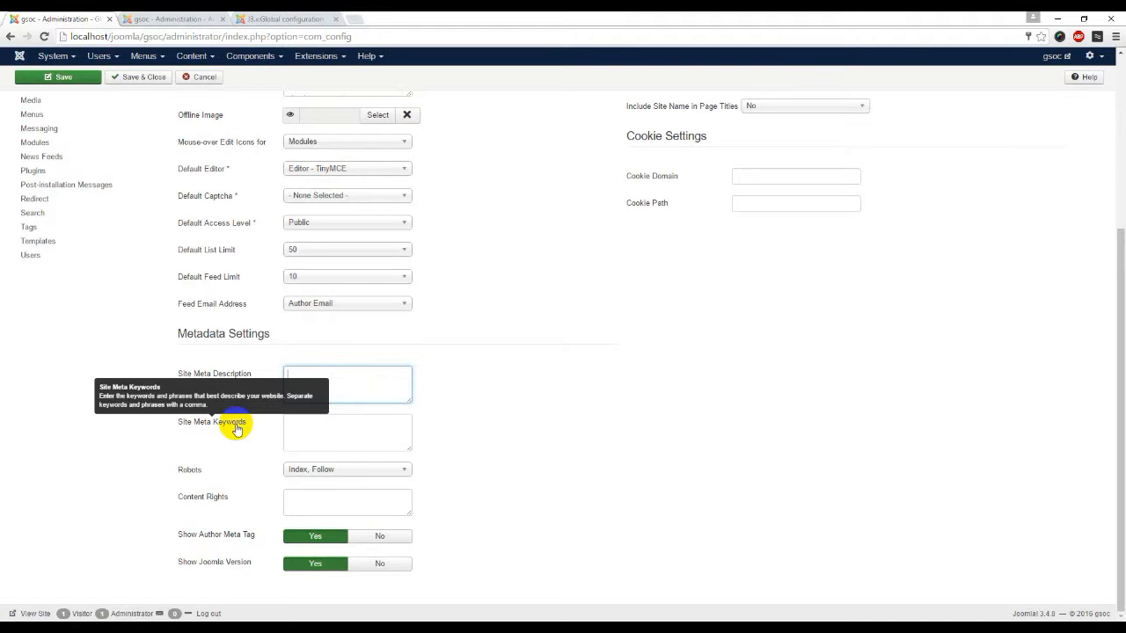
mouse_move(236, 429)
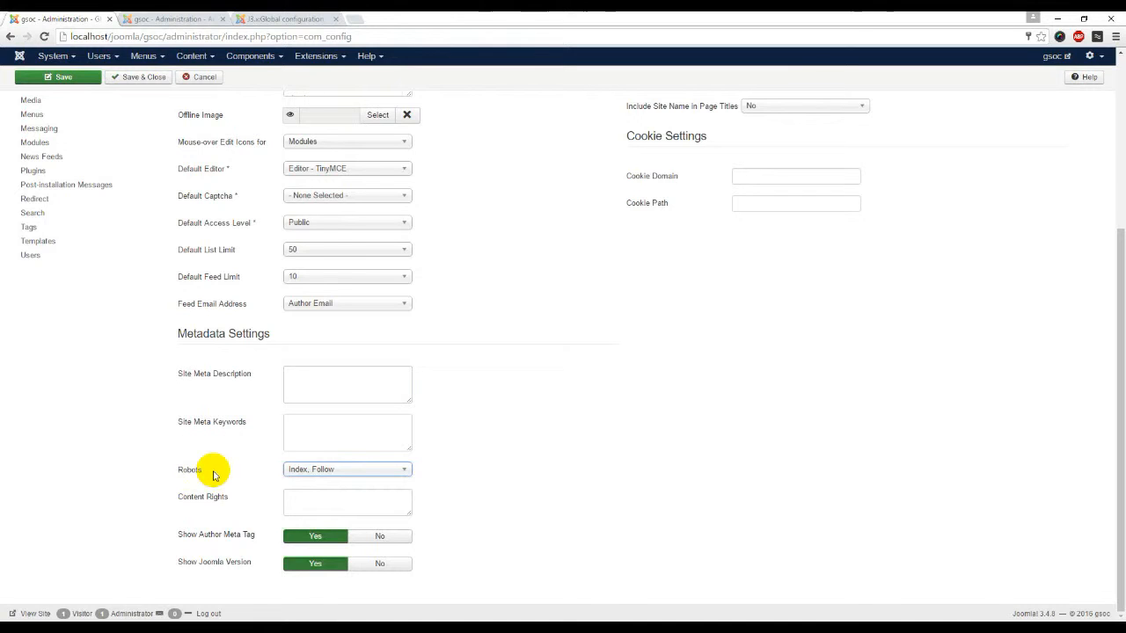
mouse_move(212, 508)
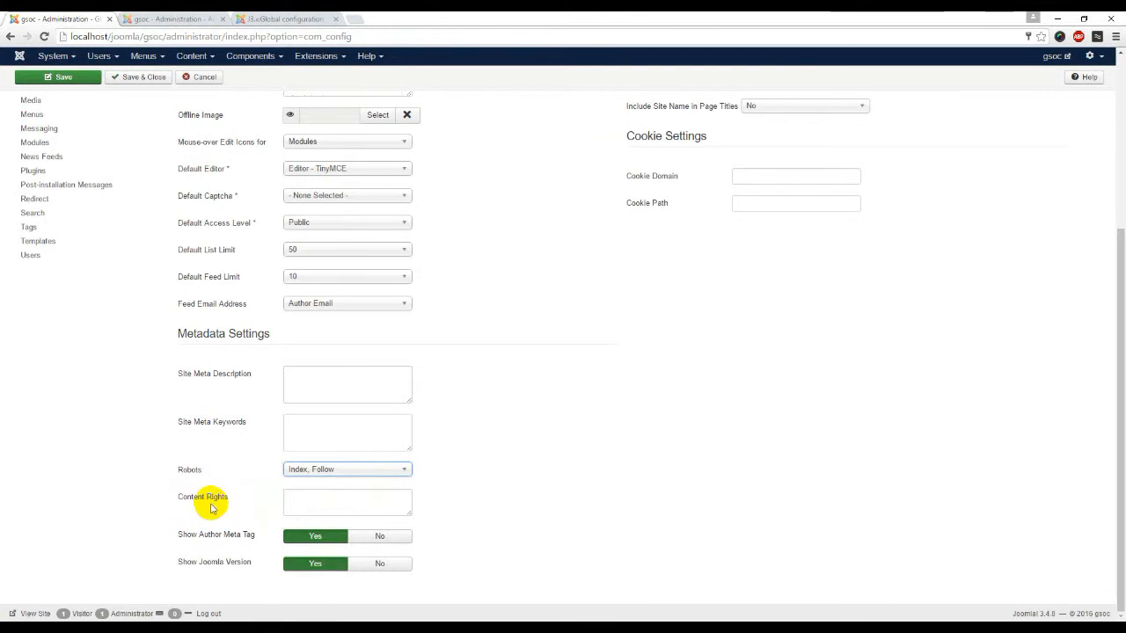
mouse_move(222, 506)
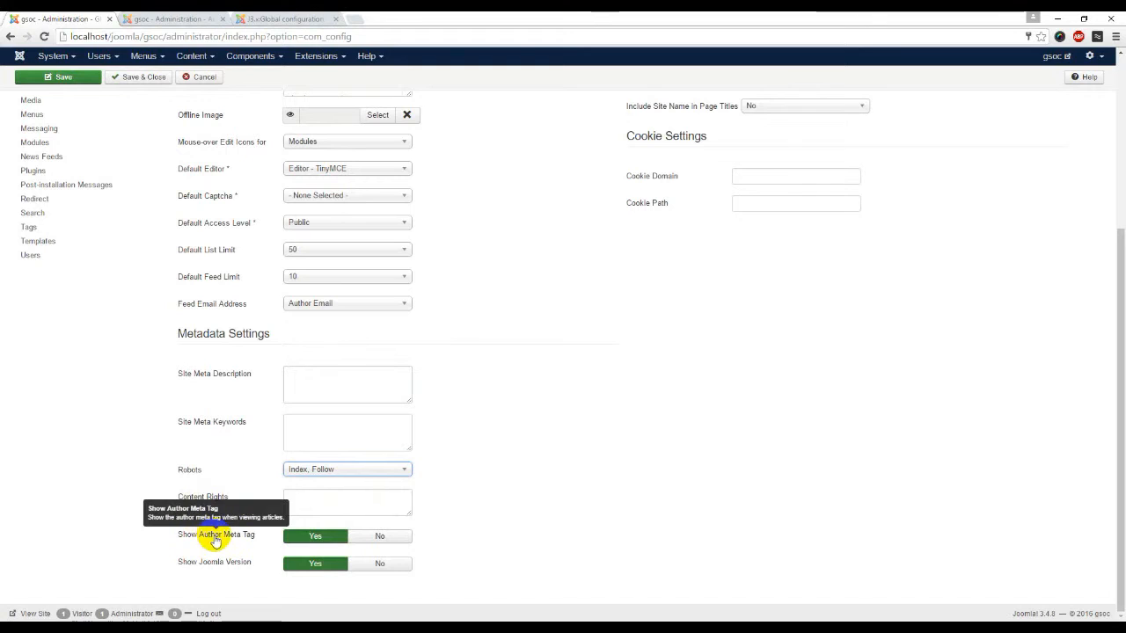
mouse_move(234, 564)
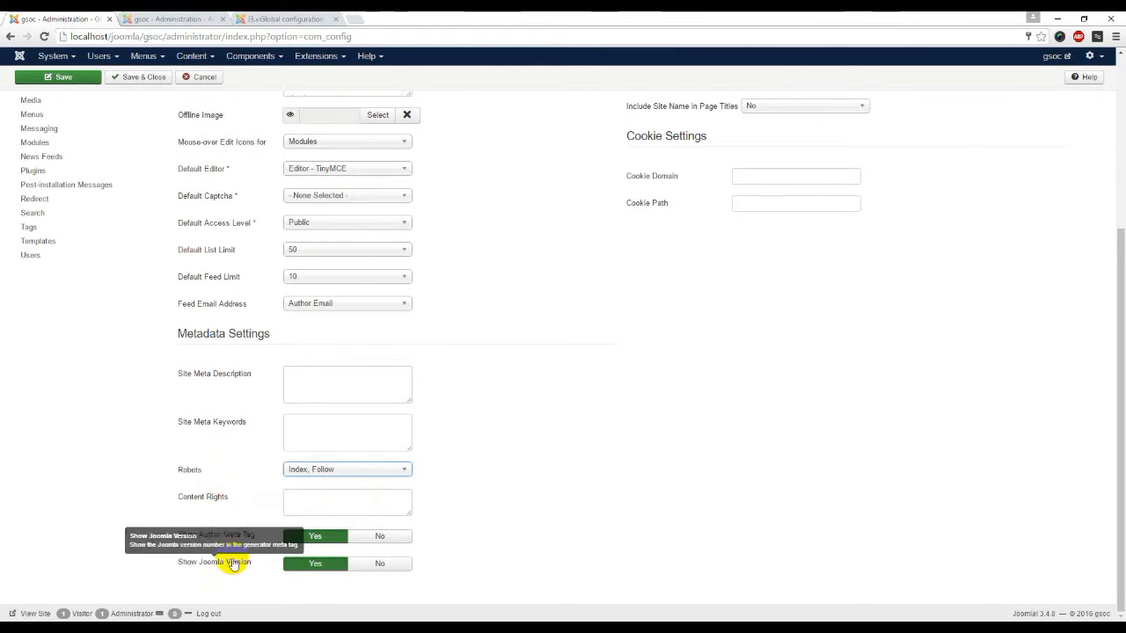
Set Show Joomla Version to No and save the configuration.
click(379, 564)
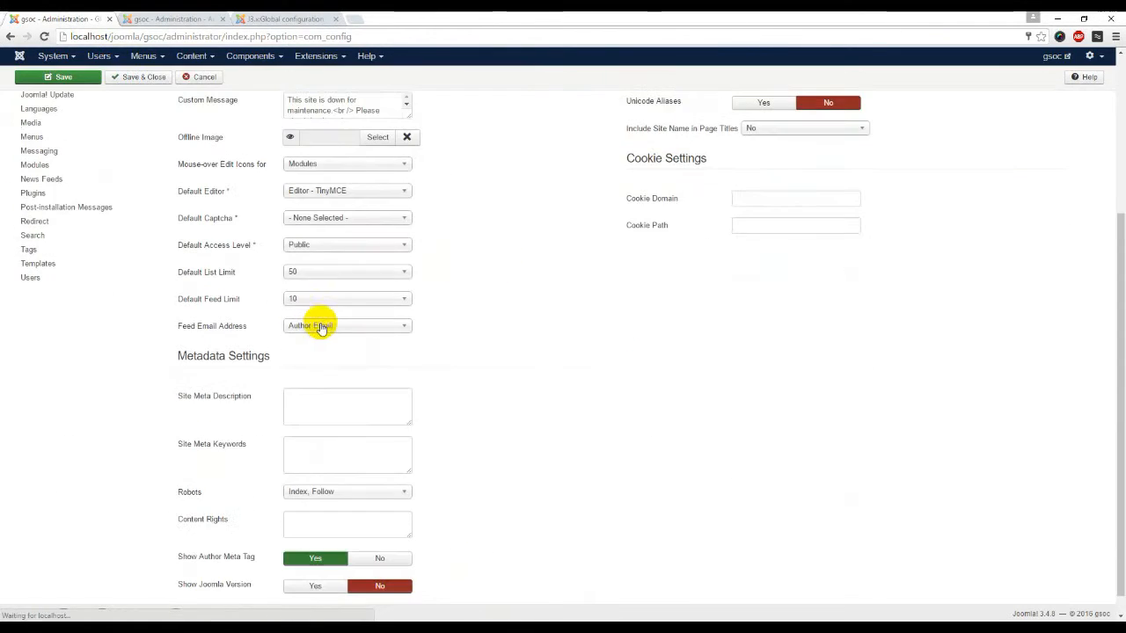
click(58, 77)
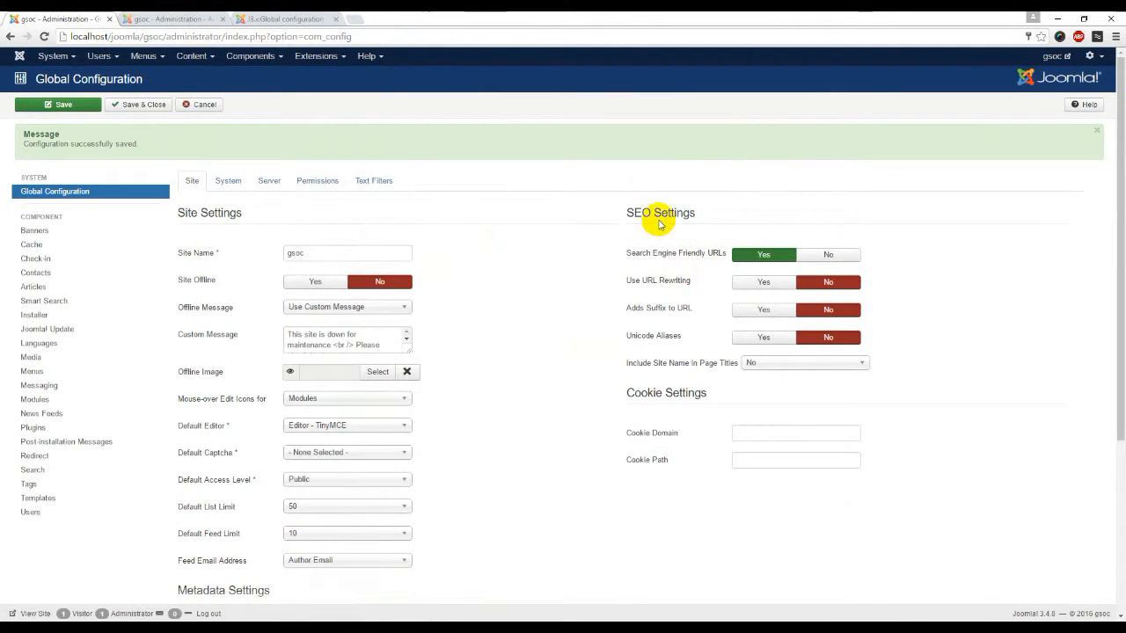
mouse_move(711, 263)
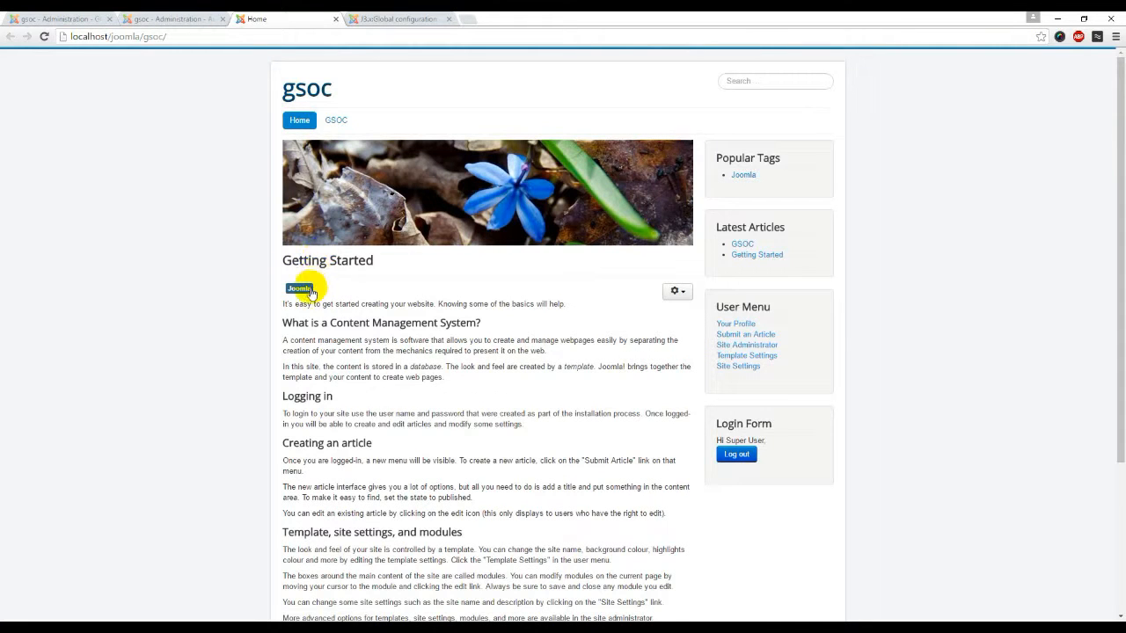
Follow the Joomla tag to the /2-joomla 404 page, then return to Global Configuration.
click(299, 288)
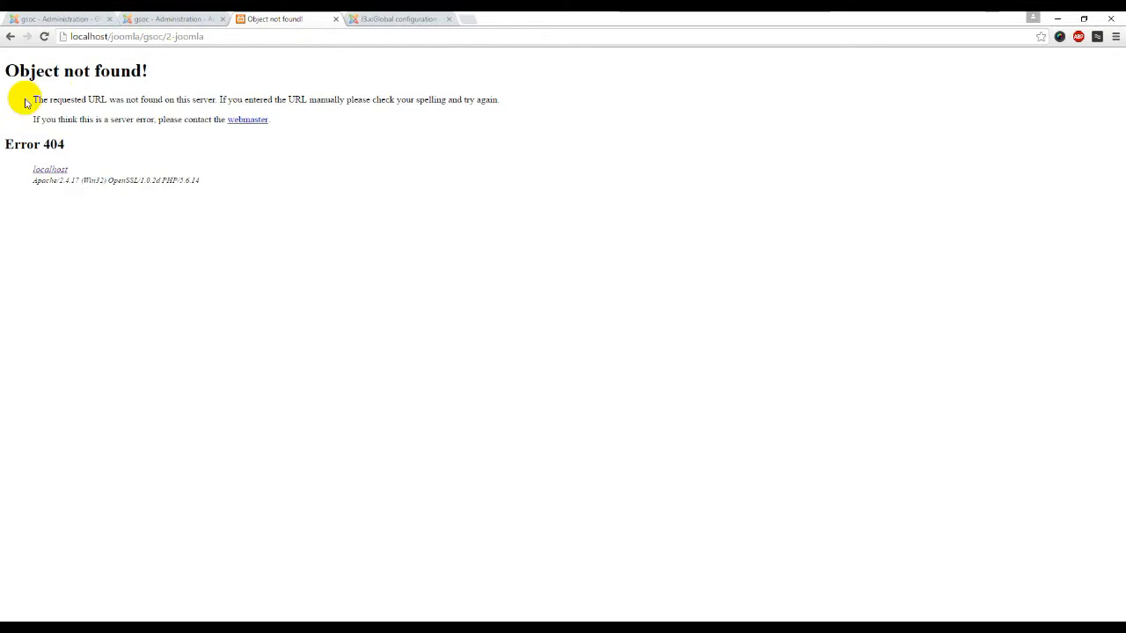
click(172, 18)
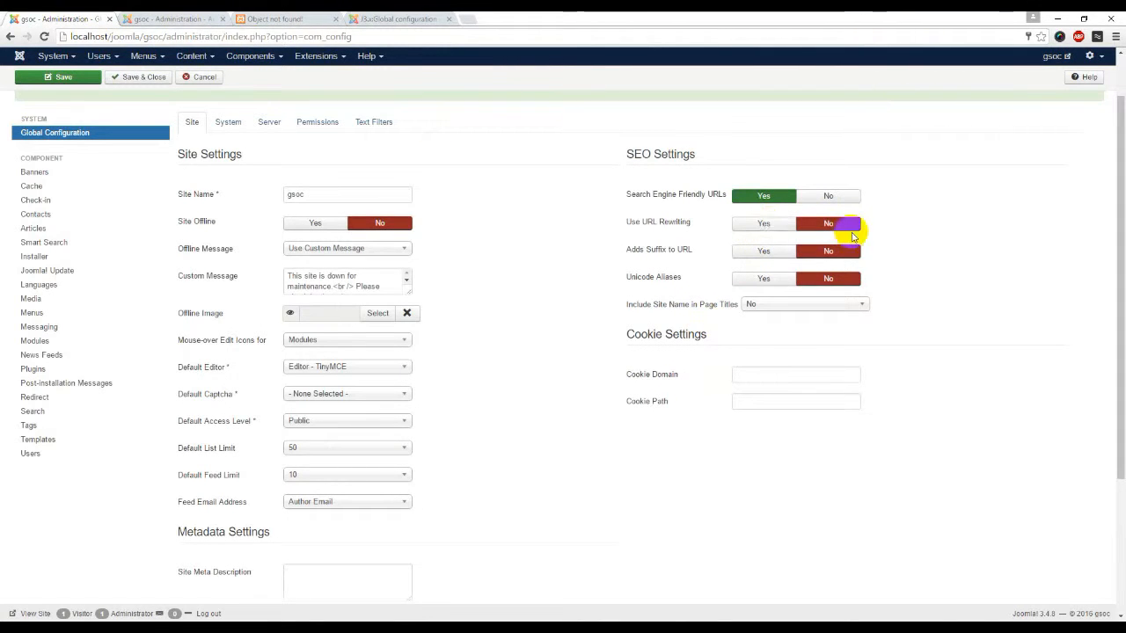
Set Include Site Name in Page Titles to Before in the SEO settings.
scroll(down, 3)
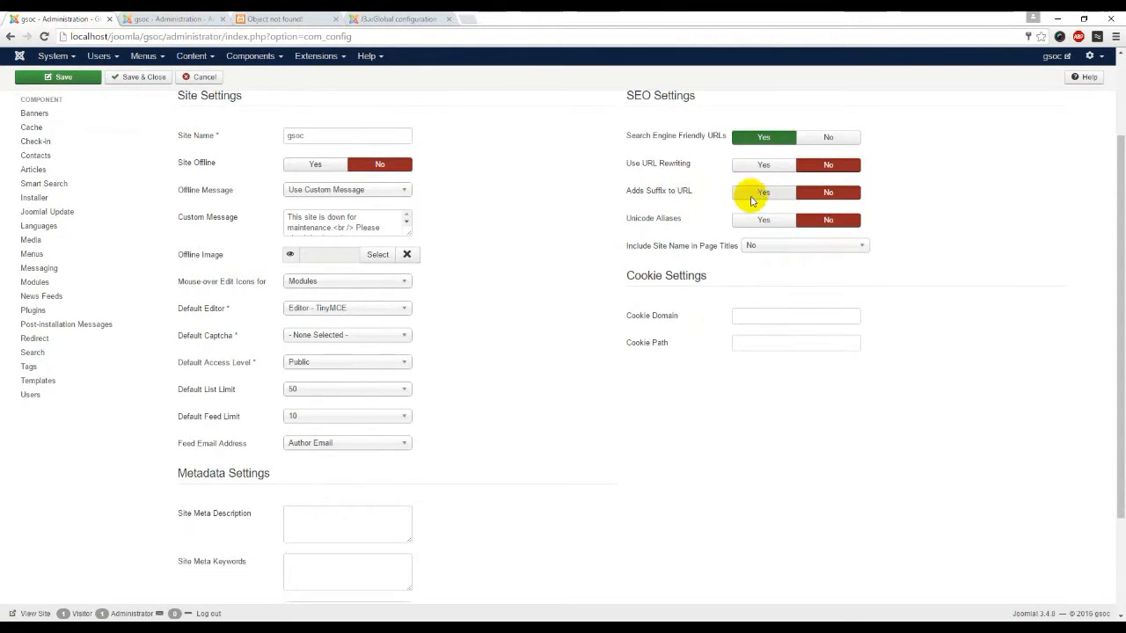
mouse_move(666, 195)
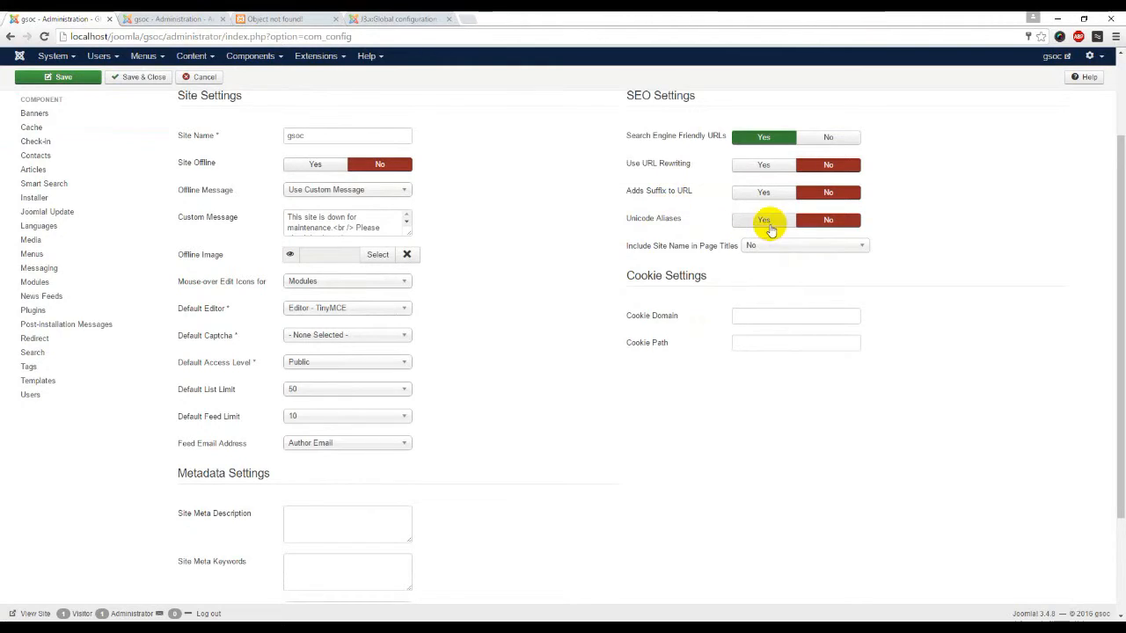
mouse_move(671, 224)
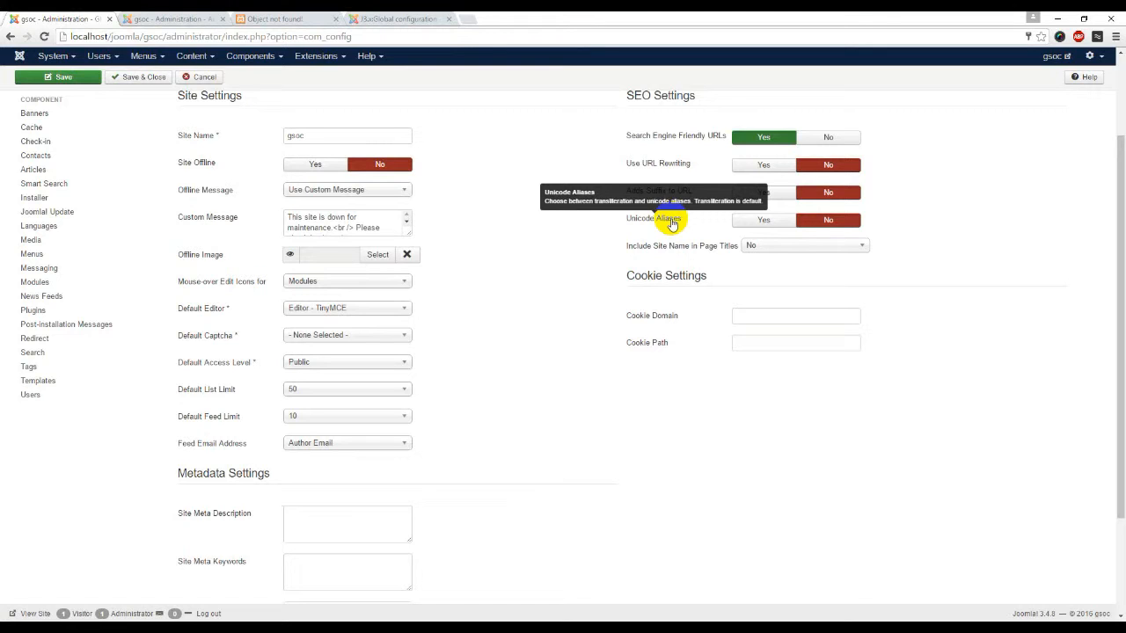
mouse_move(740, 266)
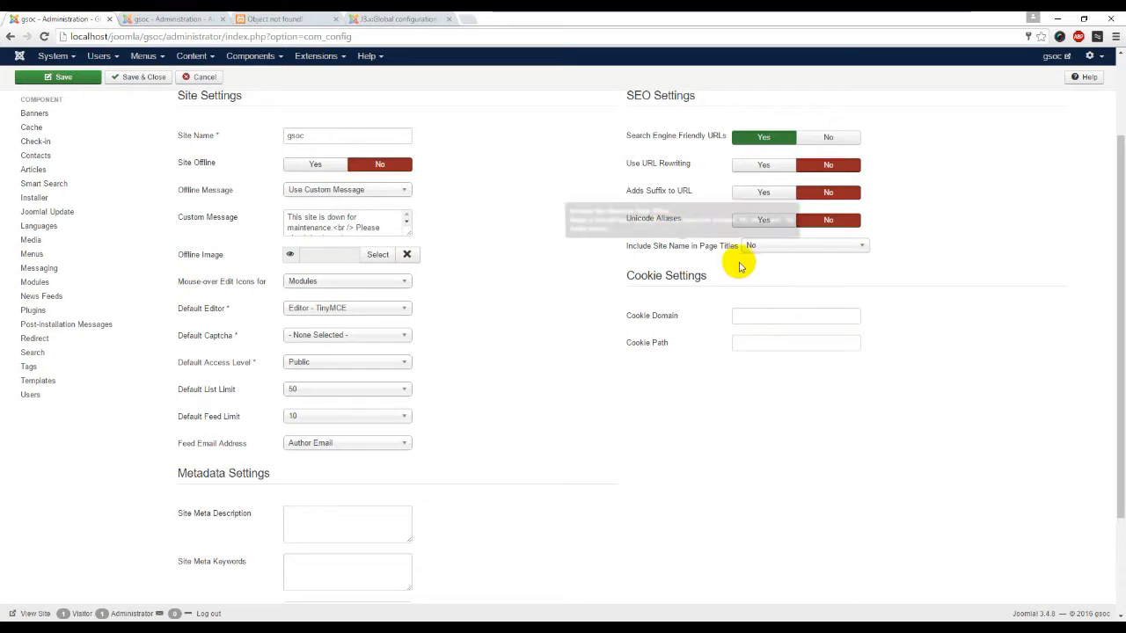
click(805, 245)
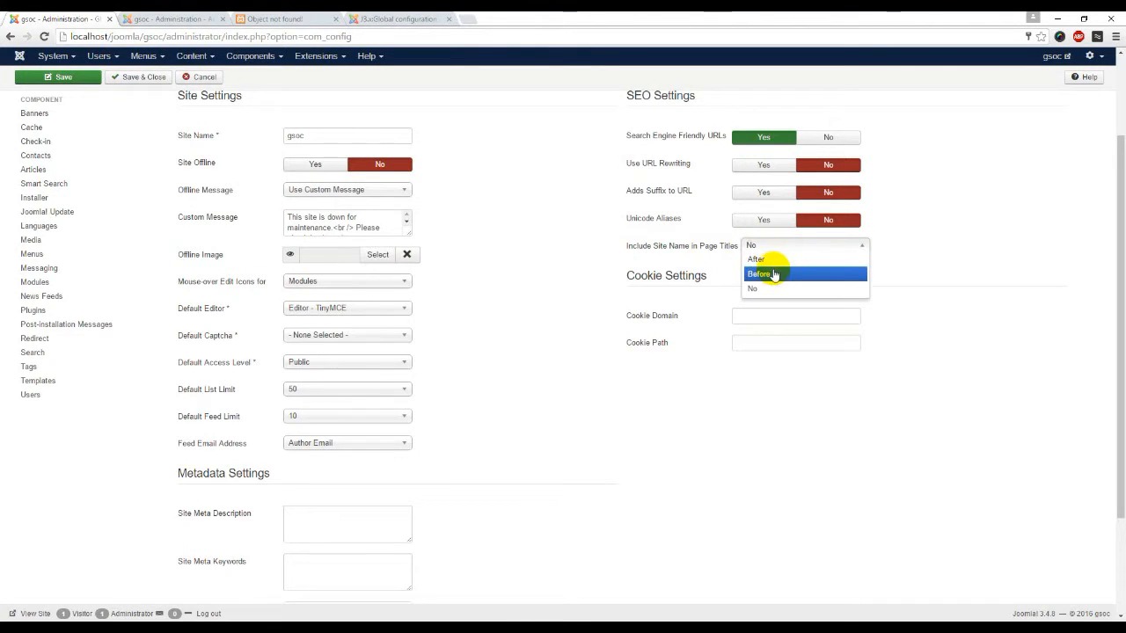
click(763, 273)
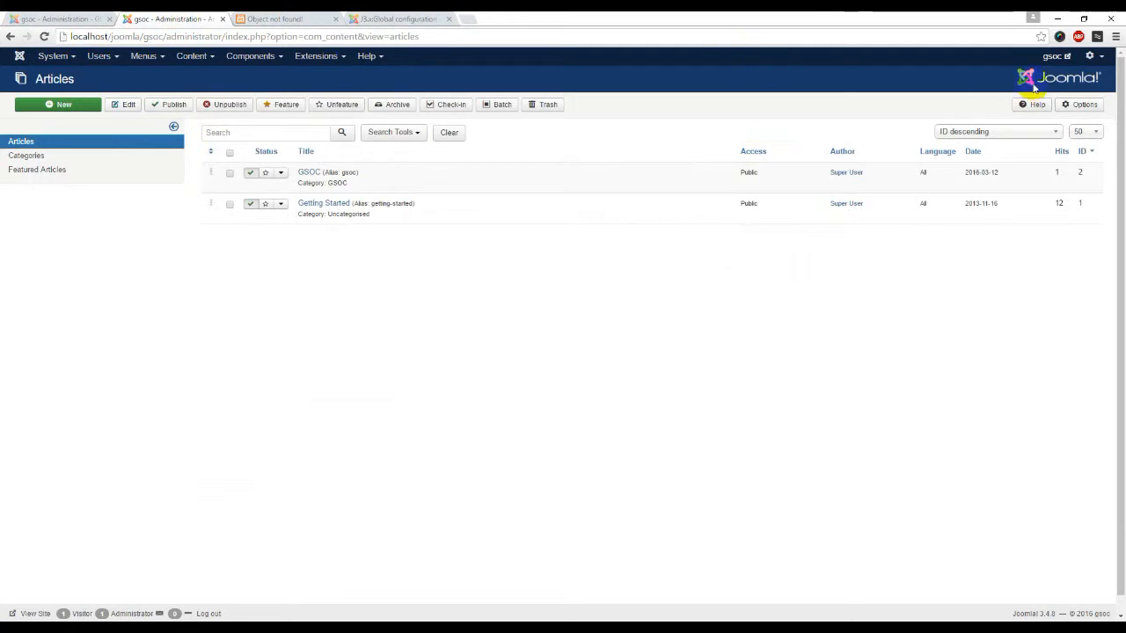
Verify the frontend GSOC page title reads 'gsoc - GSOC', then return to Global Configuration.
click(264, 18)
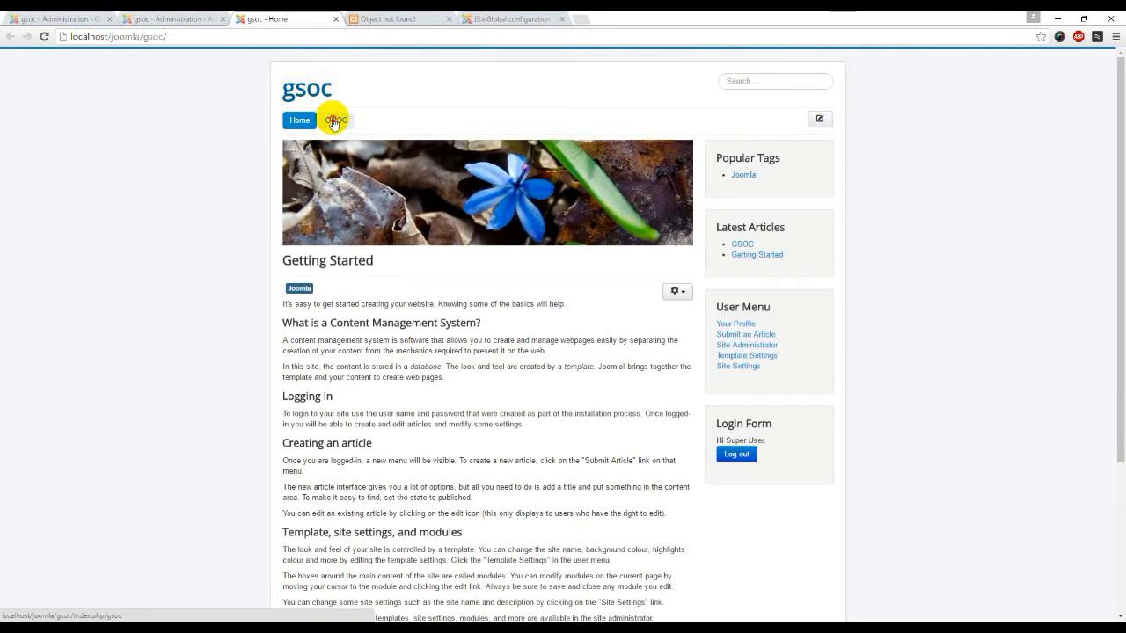
click(334, 120)
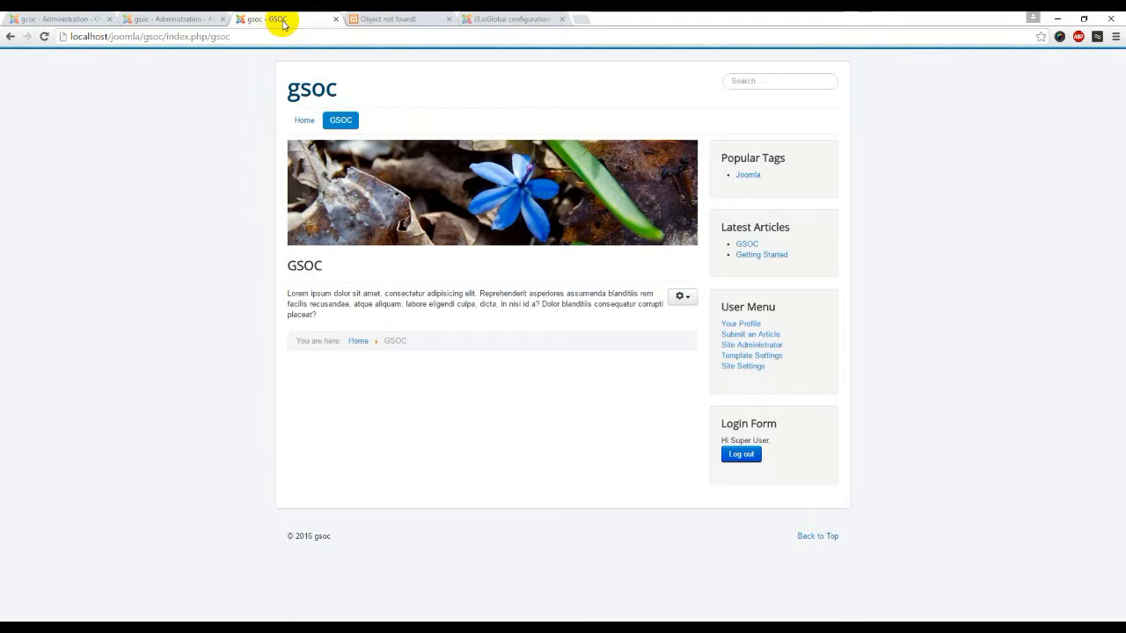
click(167, 19)
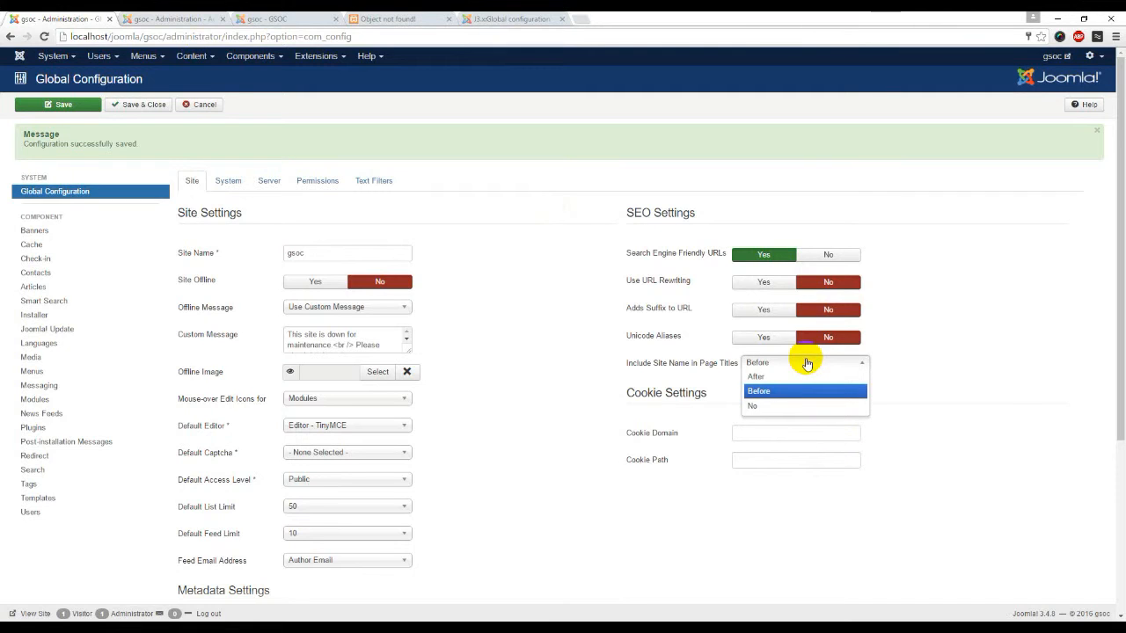
Set Include Site Name in Page Titles back to No.
click(752, 406)
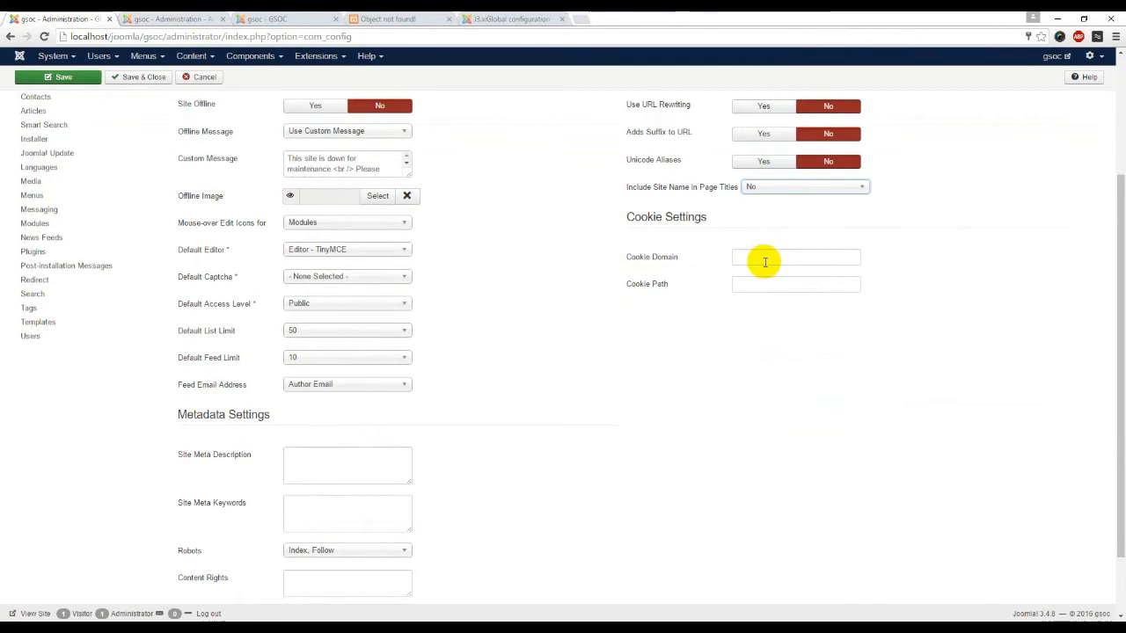
mouse_move(665, 258)
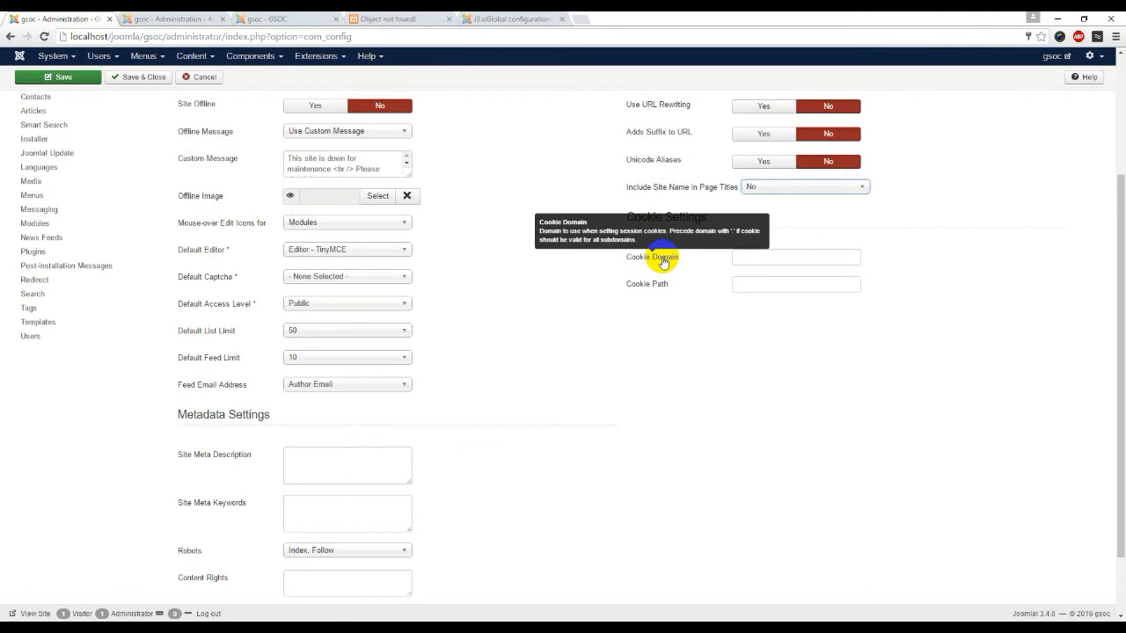
mouse_move(659, 289)
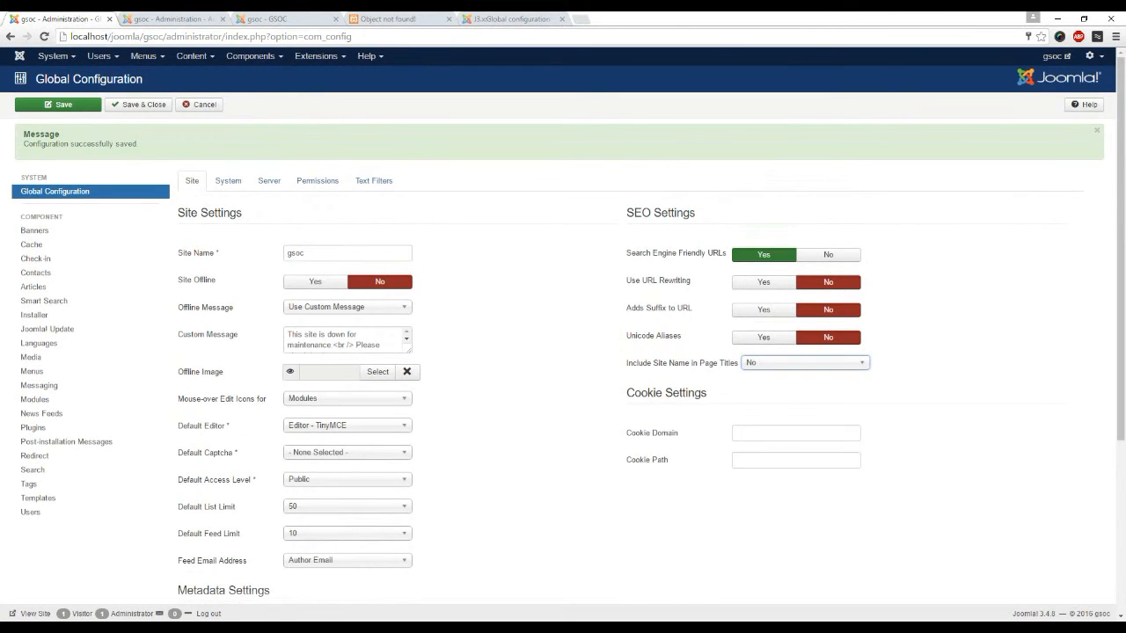
mouse_move(671, 509)
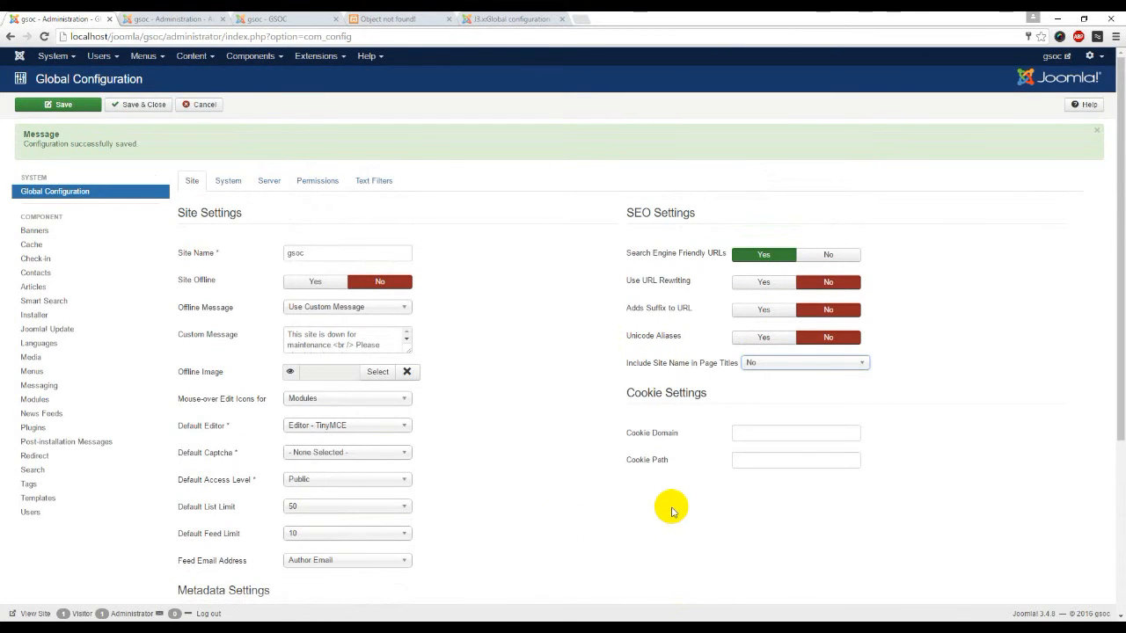
mouse_move(561, 431)
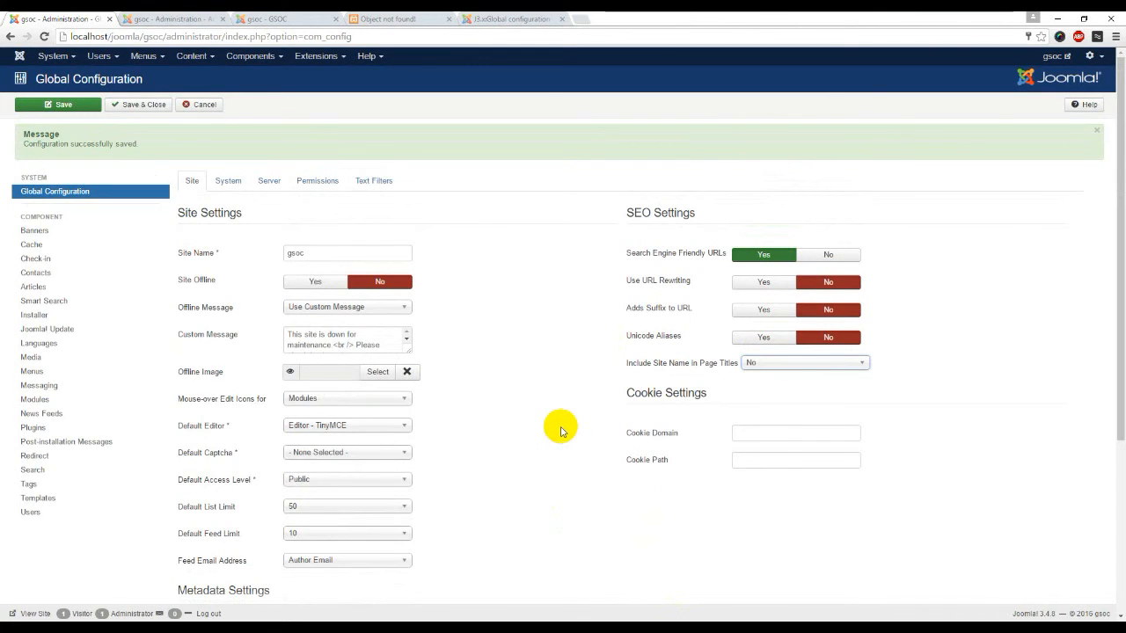
scroll(down, 3)
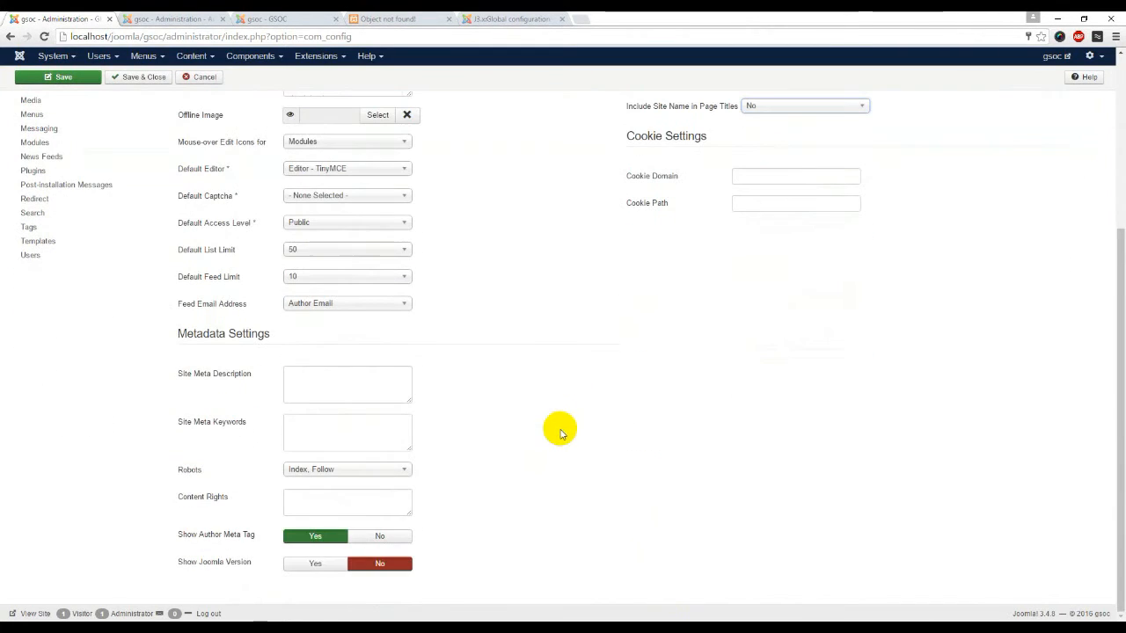